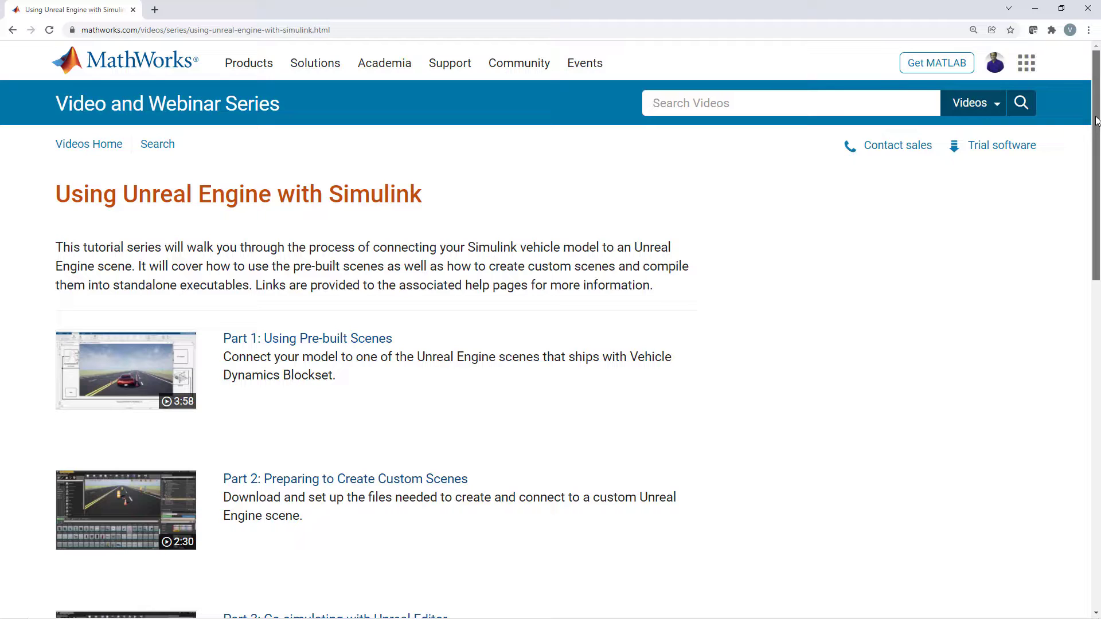
# - Scroll through the naming-convention table and the Outliner hierarchy of VehicleBody, Chassis and the four wheels
pyautogui.scroll(-3)
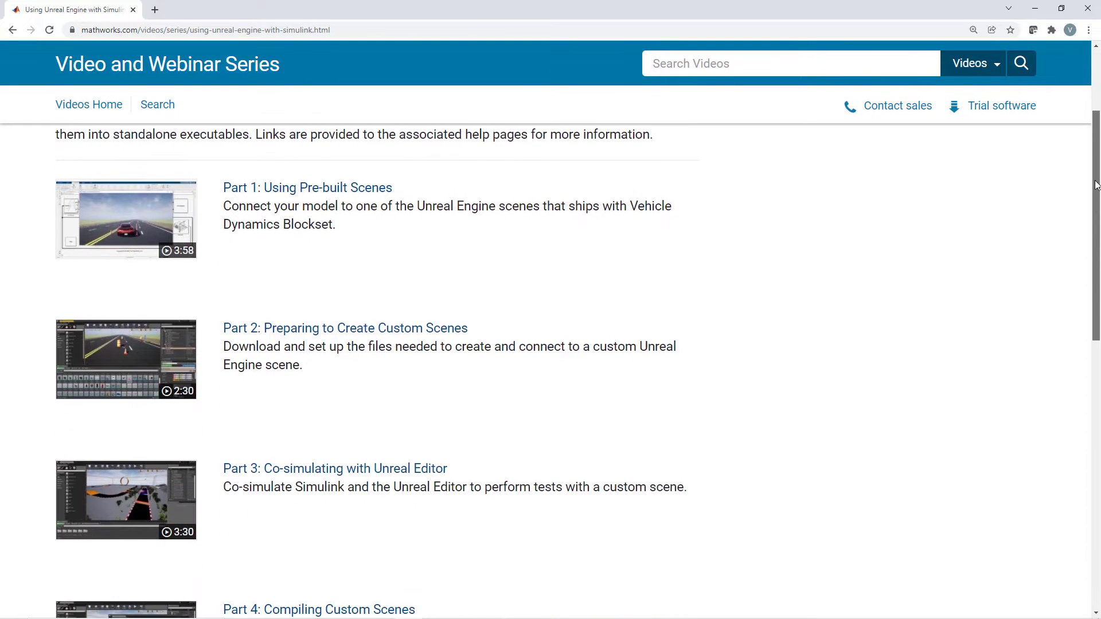
pyautogui.scroll(-3)
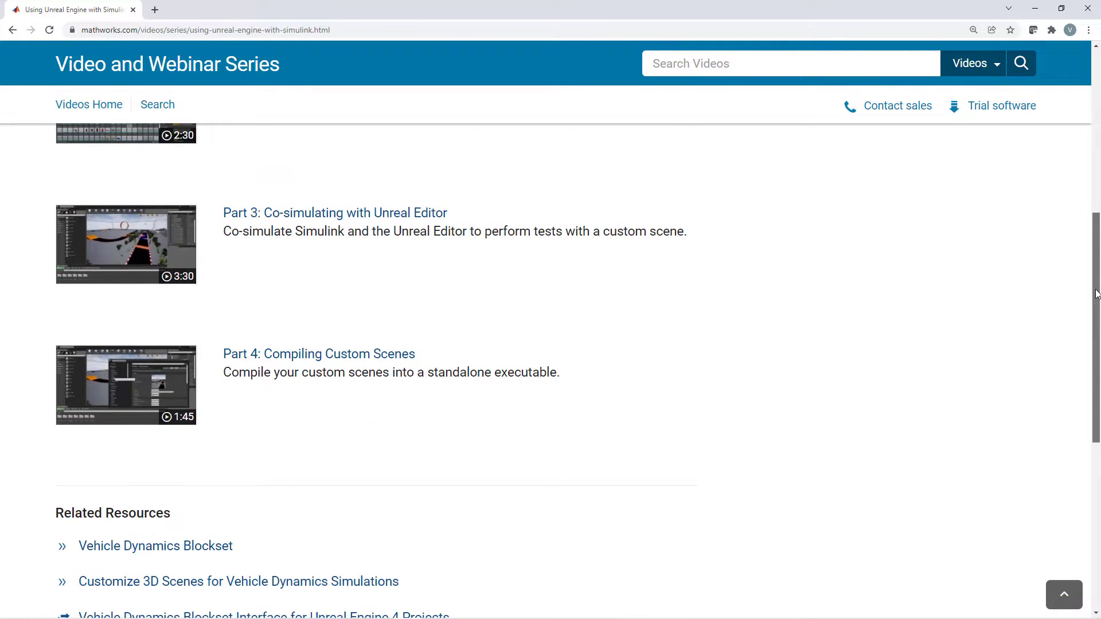
pyautogui.scroll(-3)
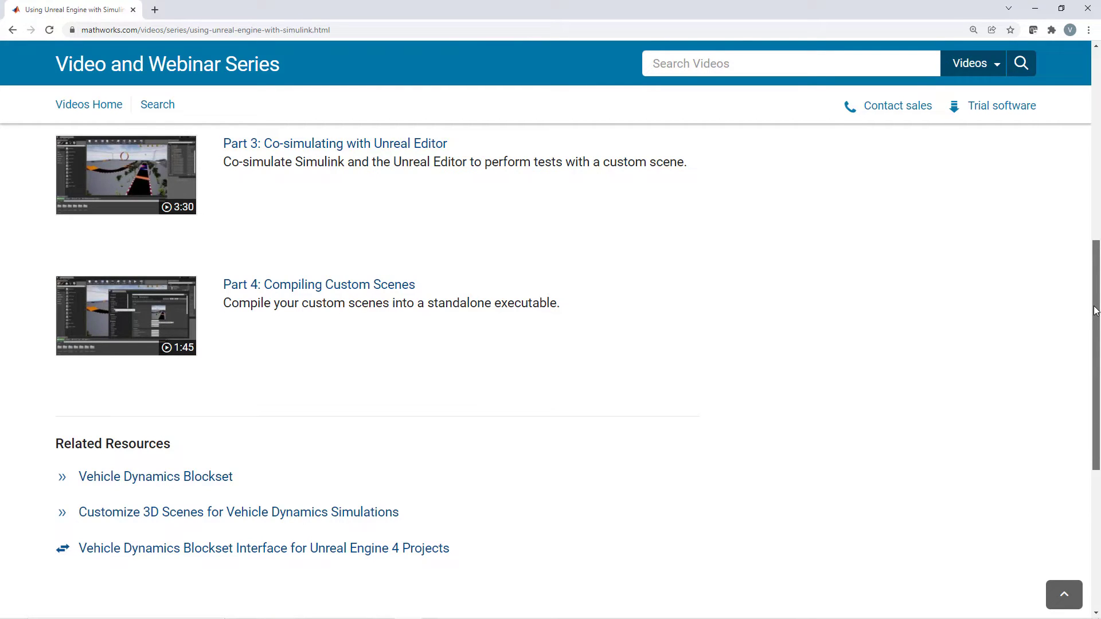
pyautogui.scroll(-3)
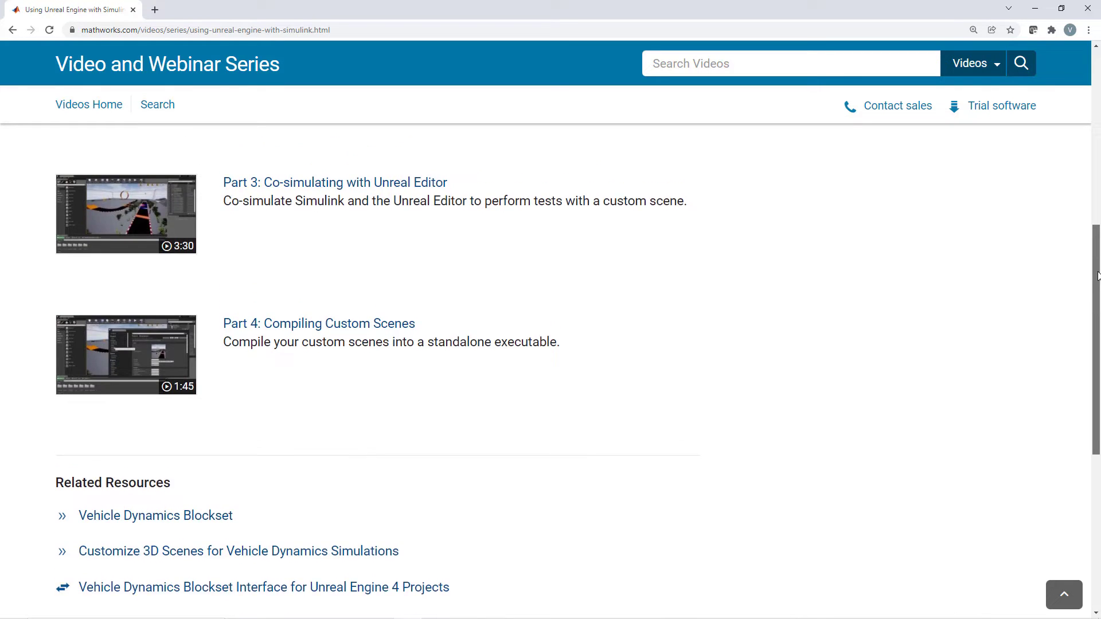
pyautogui.scroll(3)
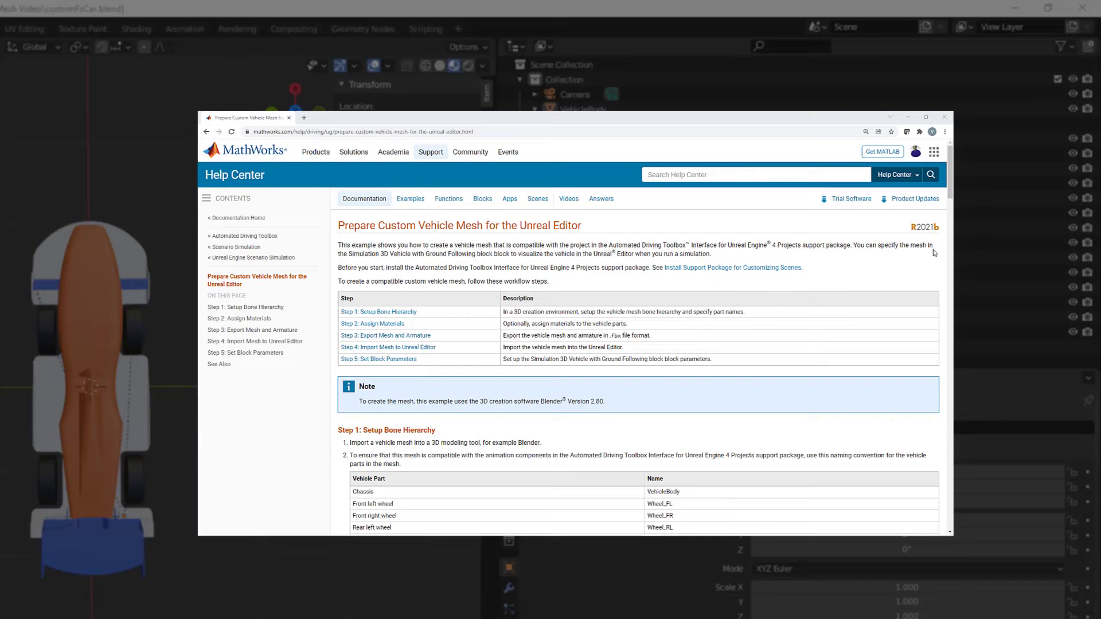
pyautogui.scroll(-3)
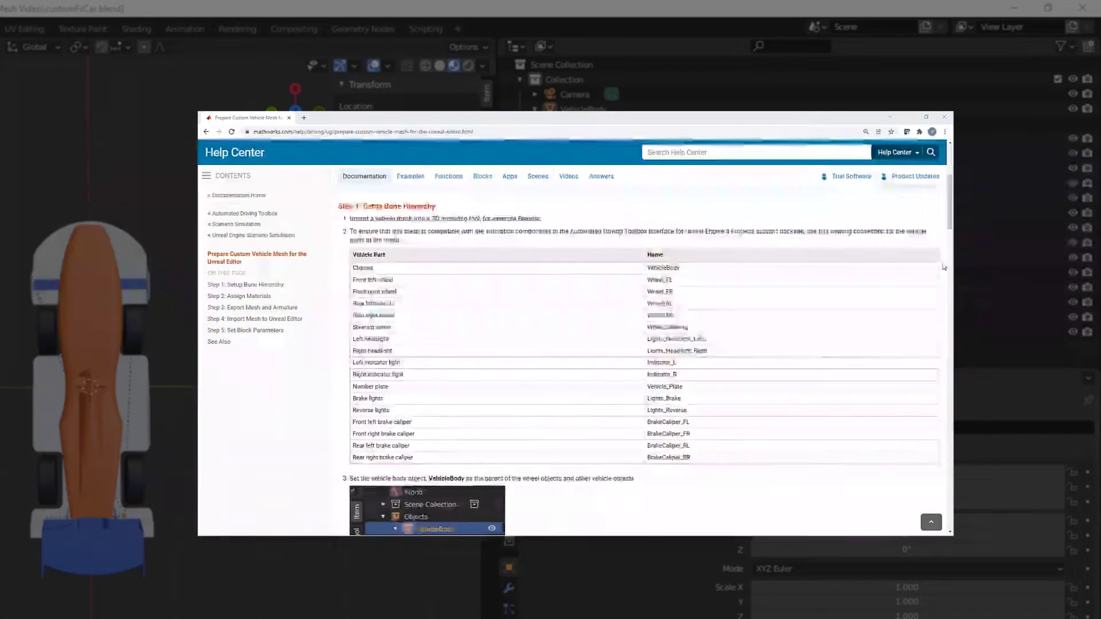
pyautogui.scroll(-3)
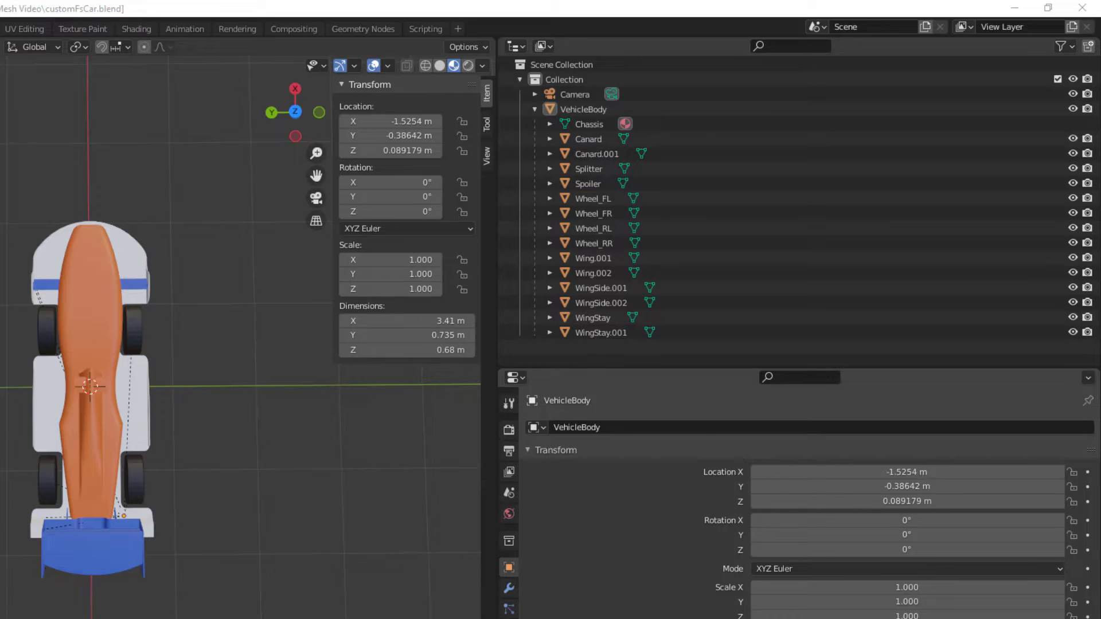
# - Select the whole VehicleBody hierarchy and bring up the Object operations to apply all transforms
pyautogui.click(507, 566)
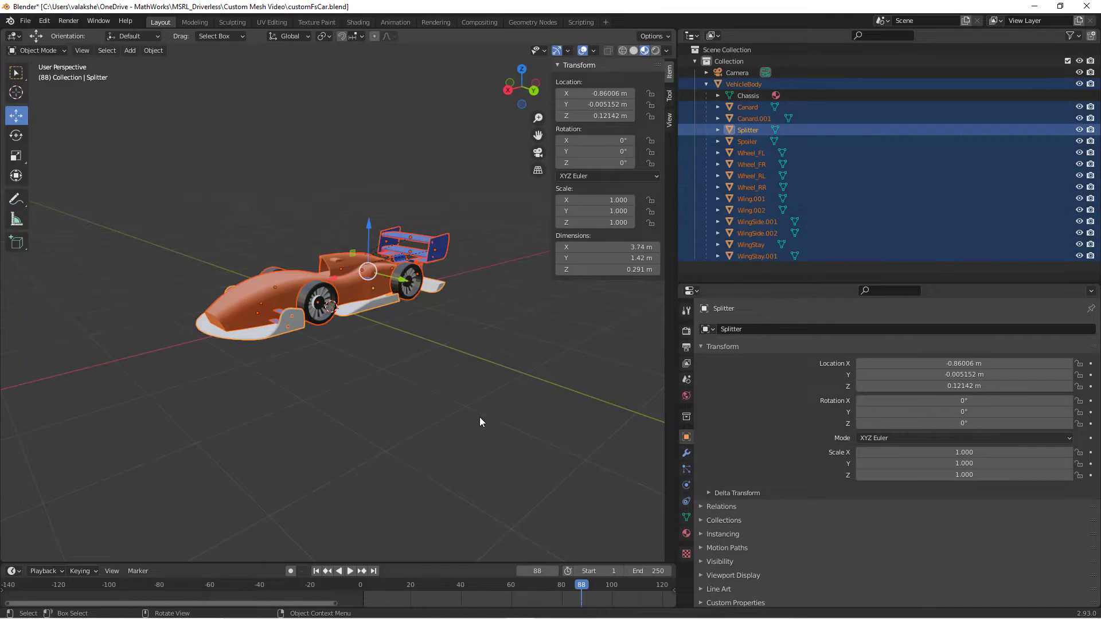
pyautogui.click(153, 50)
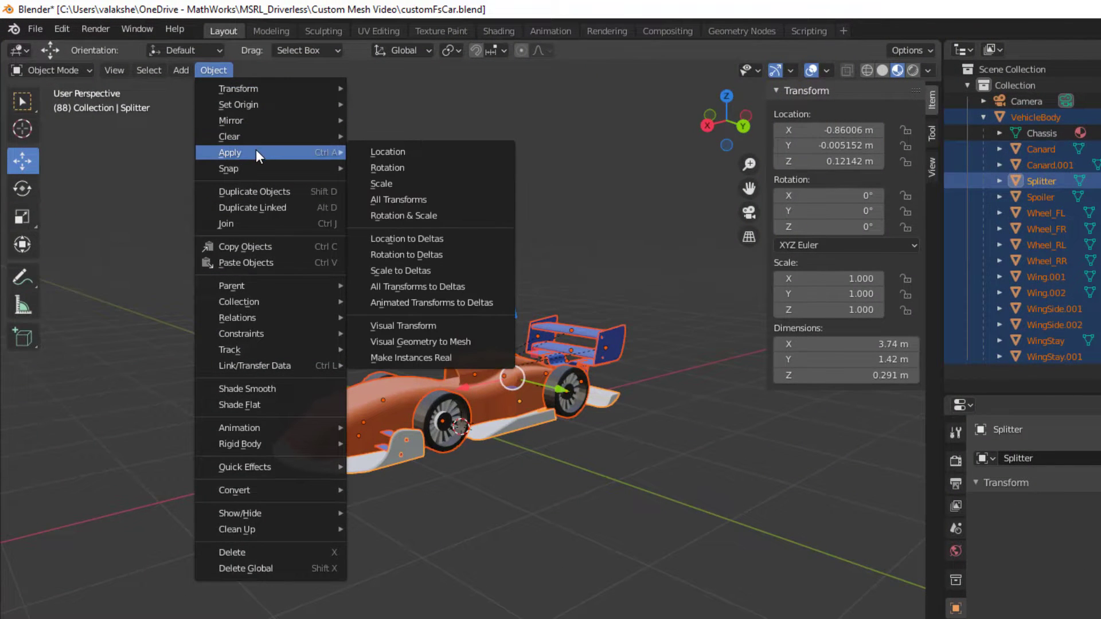
pyautogui.moveTo(403, 215)
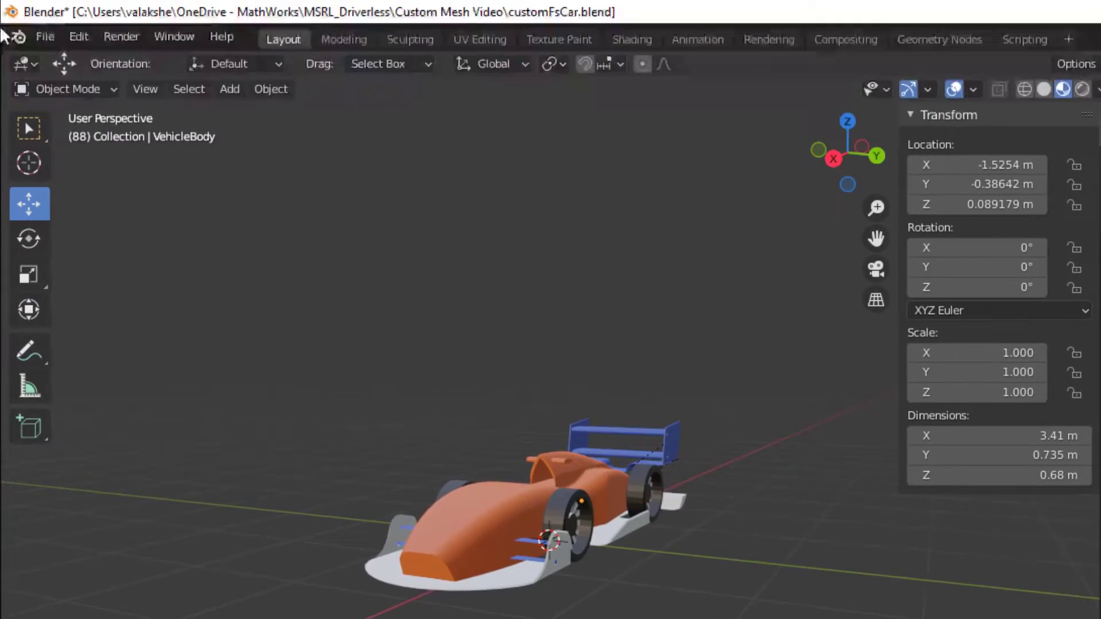
# - Start an FBX export of the car as customFsCar.fbx
pyautogui.click(45, 37)
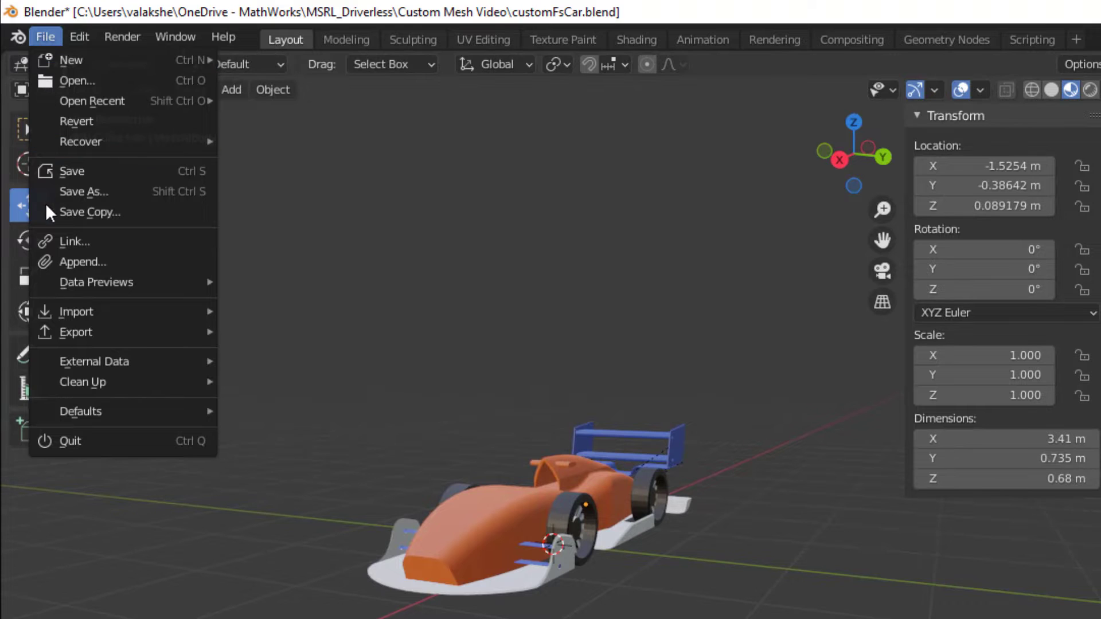
pyautogui.click(76, 332)
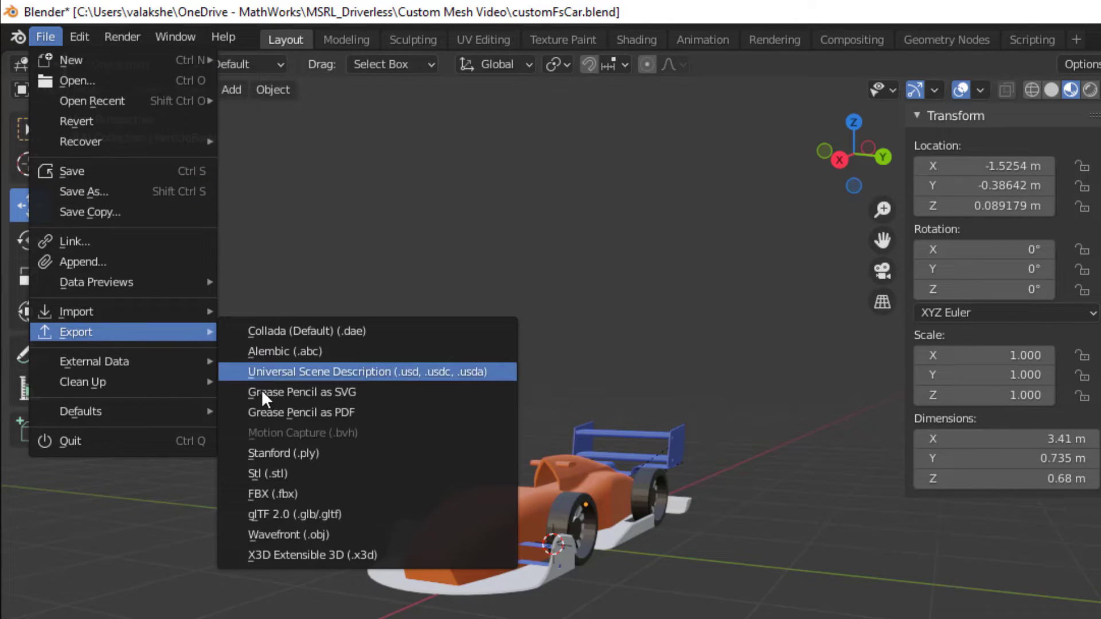
pyautogui.moveTo(291, 493)
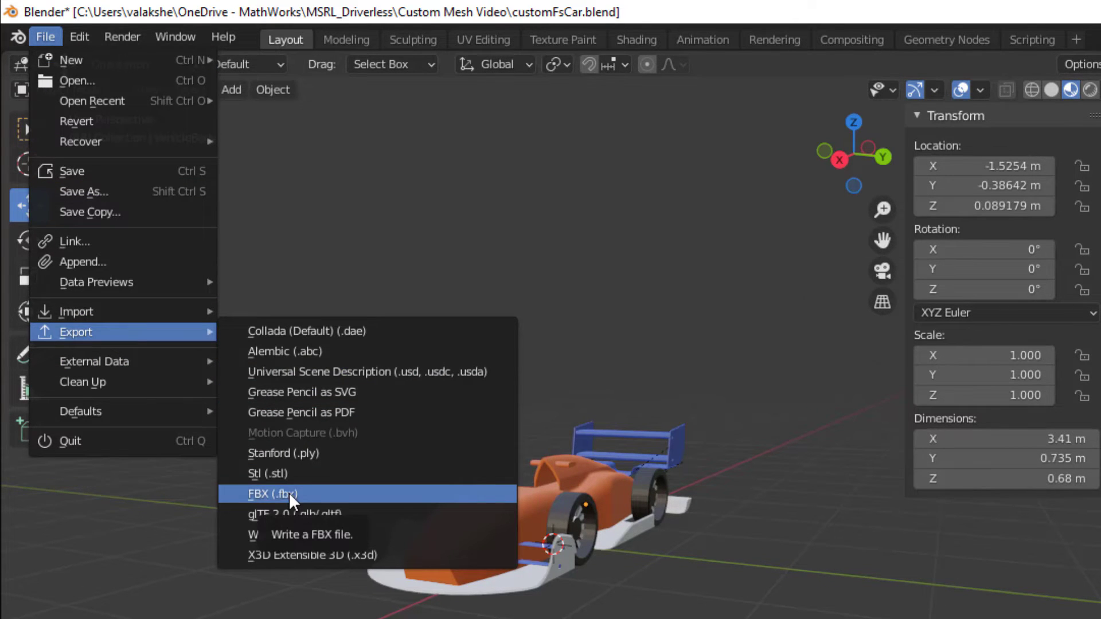
pyautogui.click(270, 493)
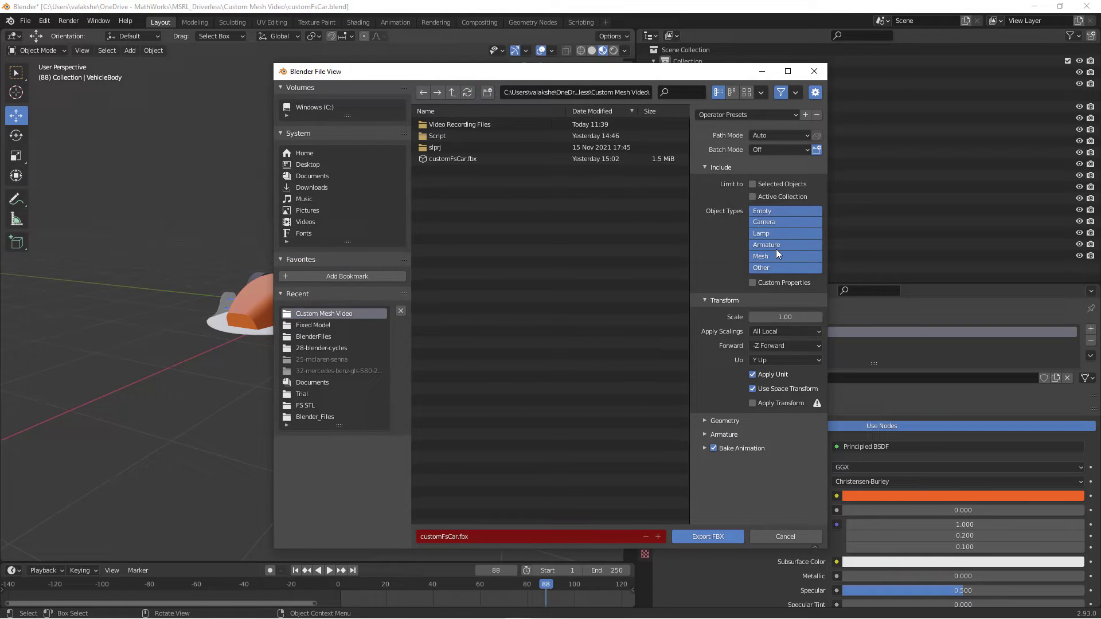
pyautogui.moveTo(779, 244)
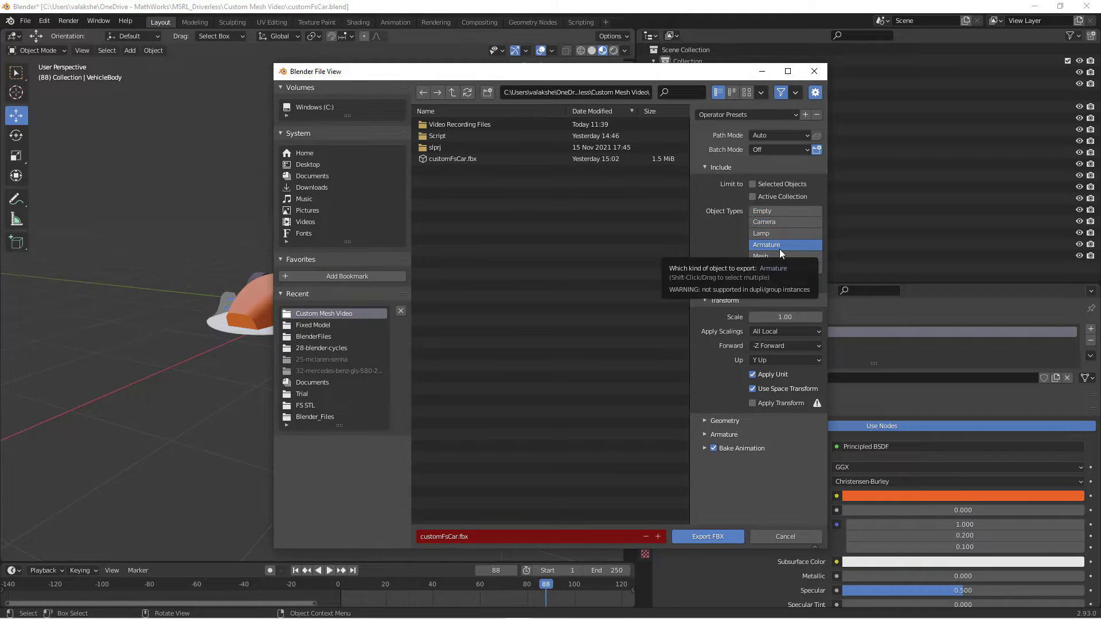
# - Limit the export to armature and mesh, with forward axis X and secondary bone axis Z
pyautogui.click(784, 345)
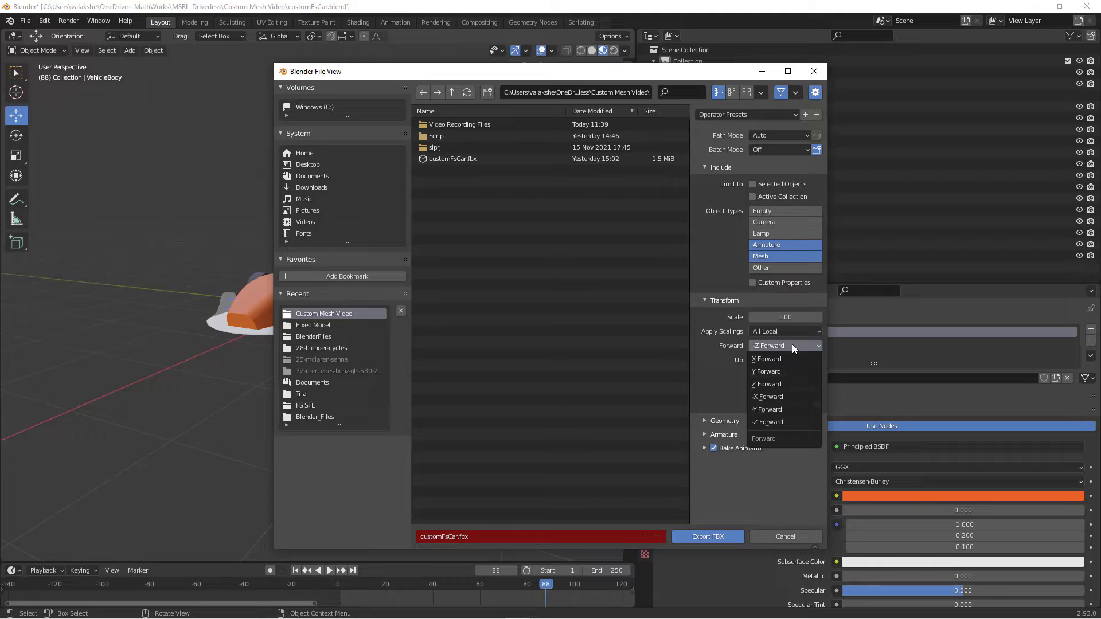
pyautogui.click(766, 359)
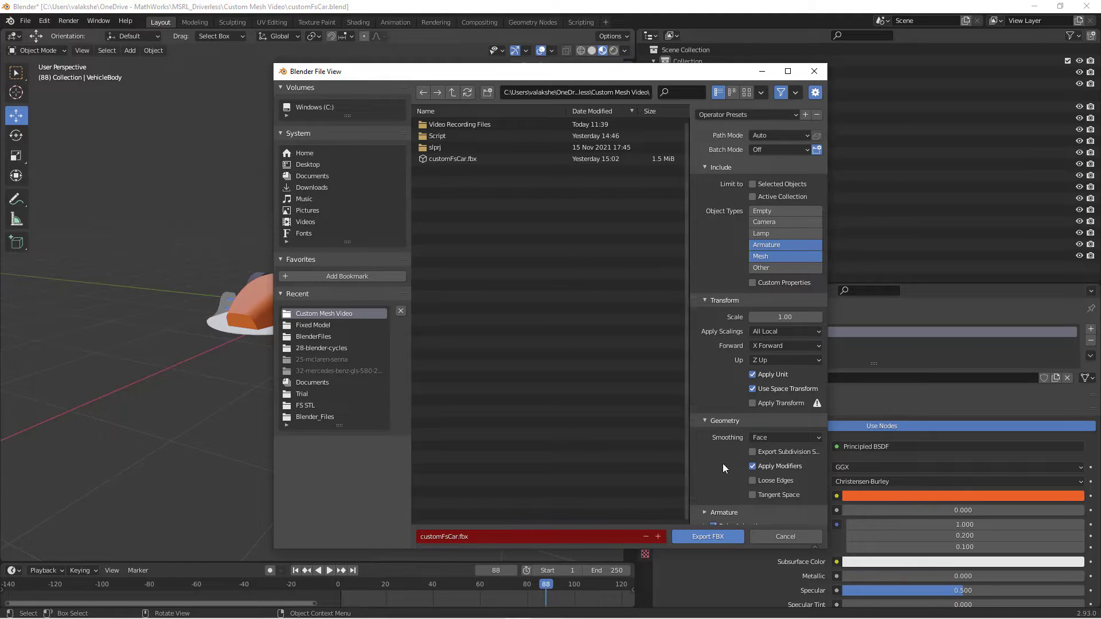
pyautogui.scroll(-3)
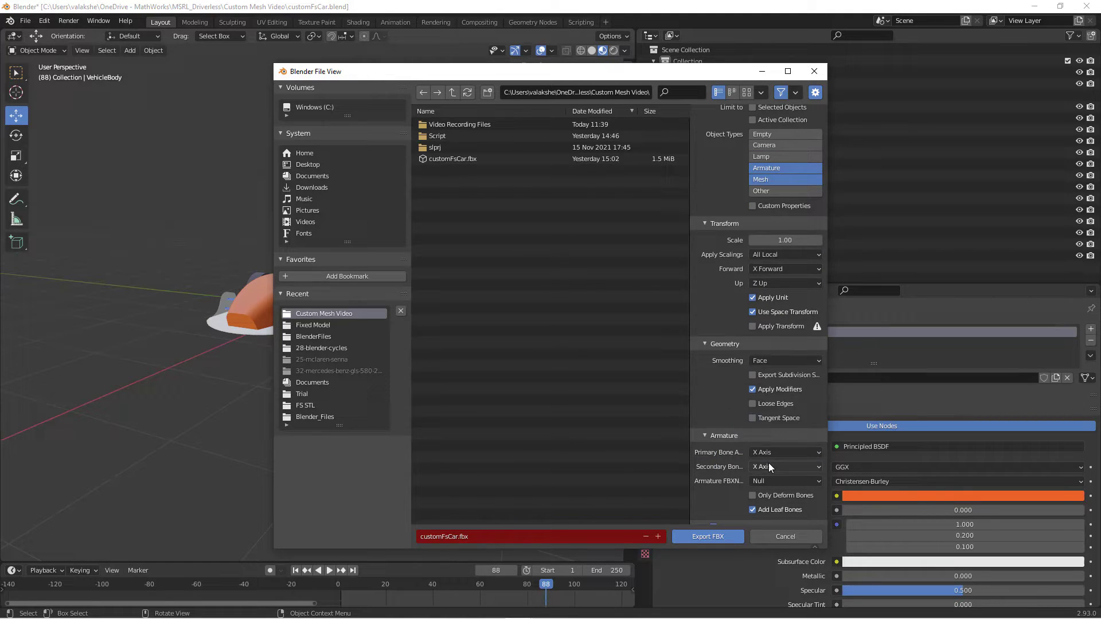
pyautogui.click(784, 467)
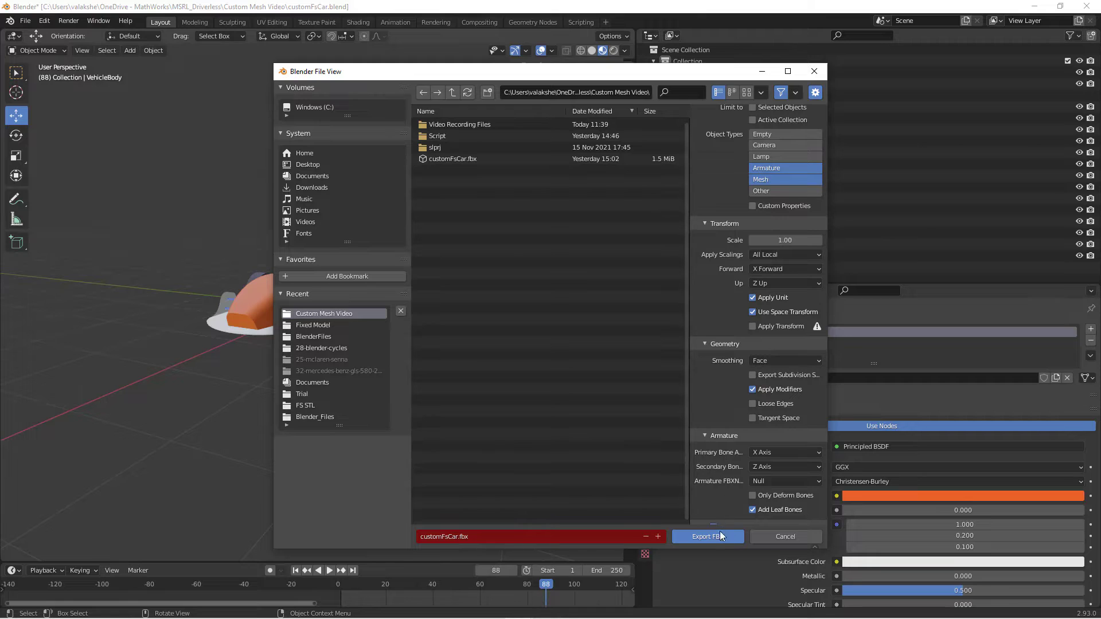
pyautogui.moveTo(708, 536)
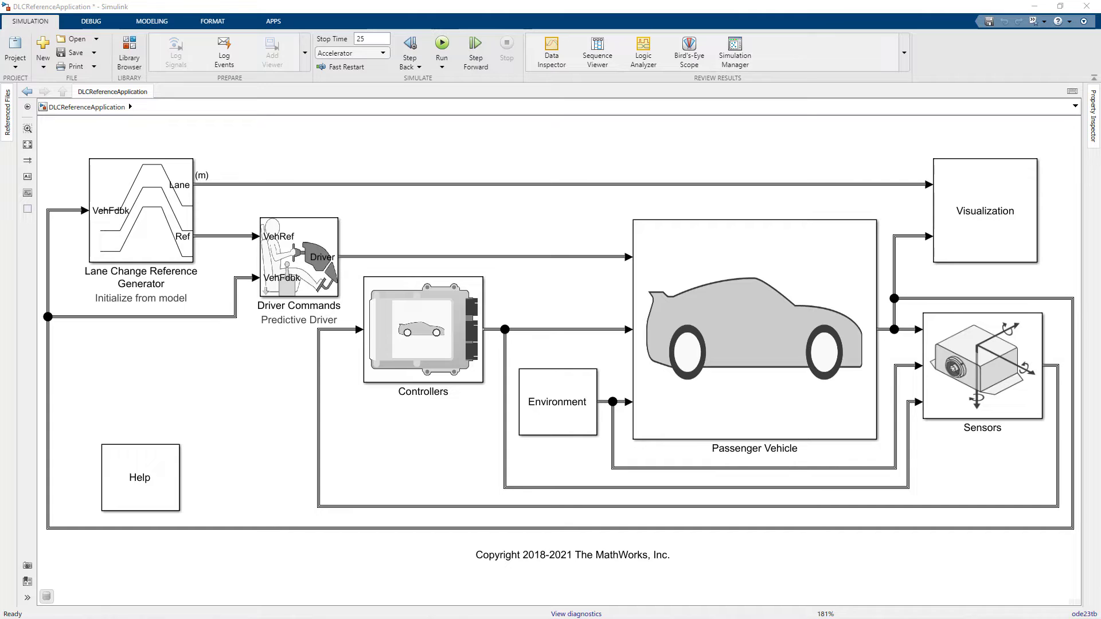
# - Navigate into the Visualization subsystem's 3D Engine variant
pyautogui.doubleClick(984, 210)
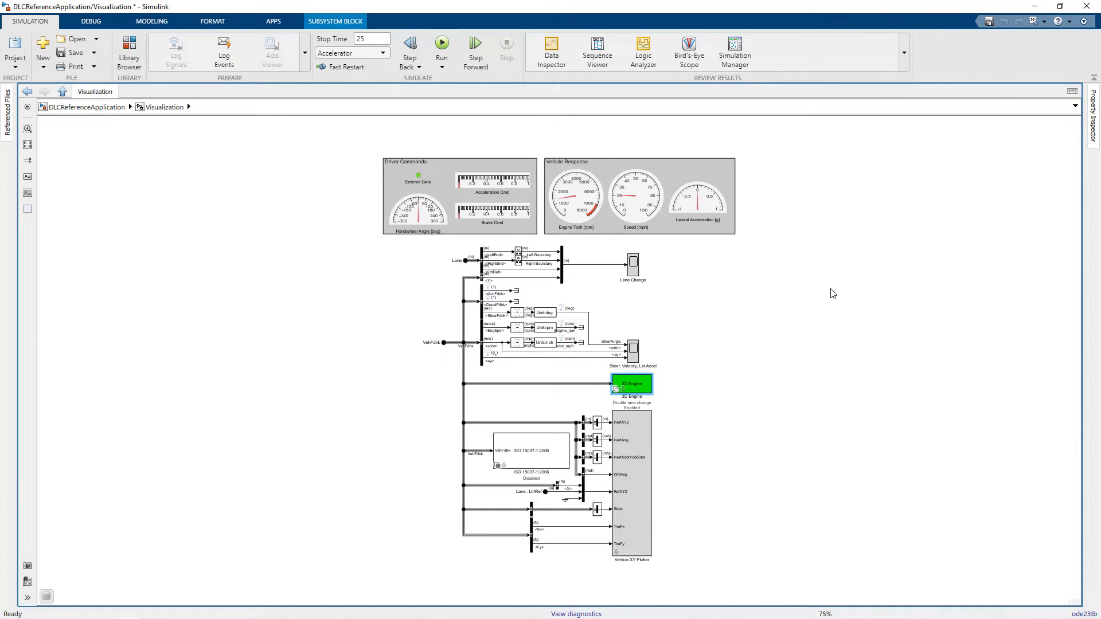
pyautogui.click(631, 384)
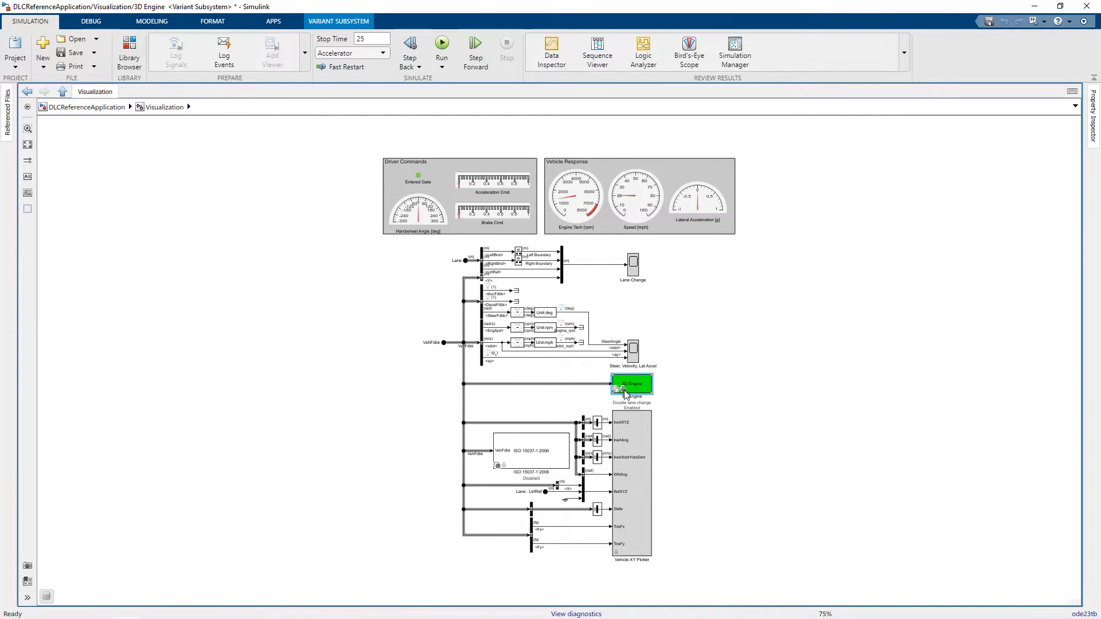
pyautogui.doubleClick(630, 384)
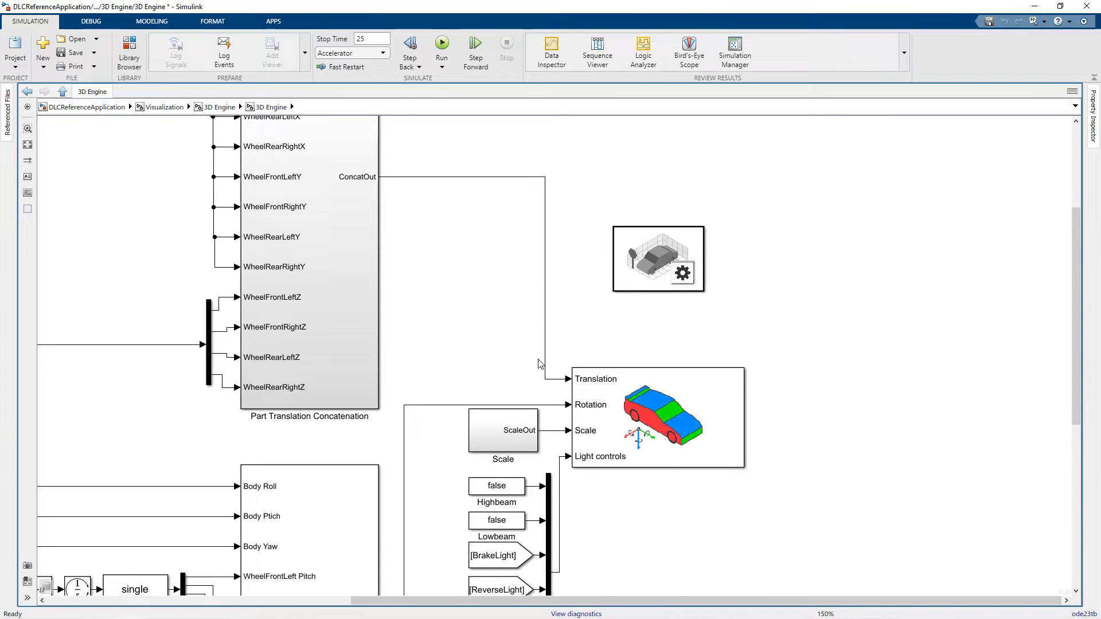
# - Set the Simulation 3D Scene Configuration source to Unreal Editor and launch the AutoVrtlEnv project
pyautogui.click(658, 258)
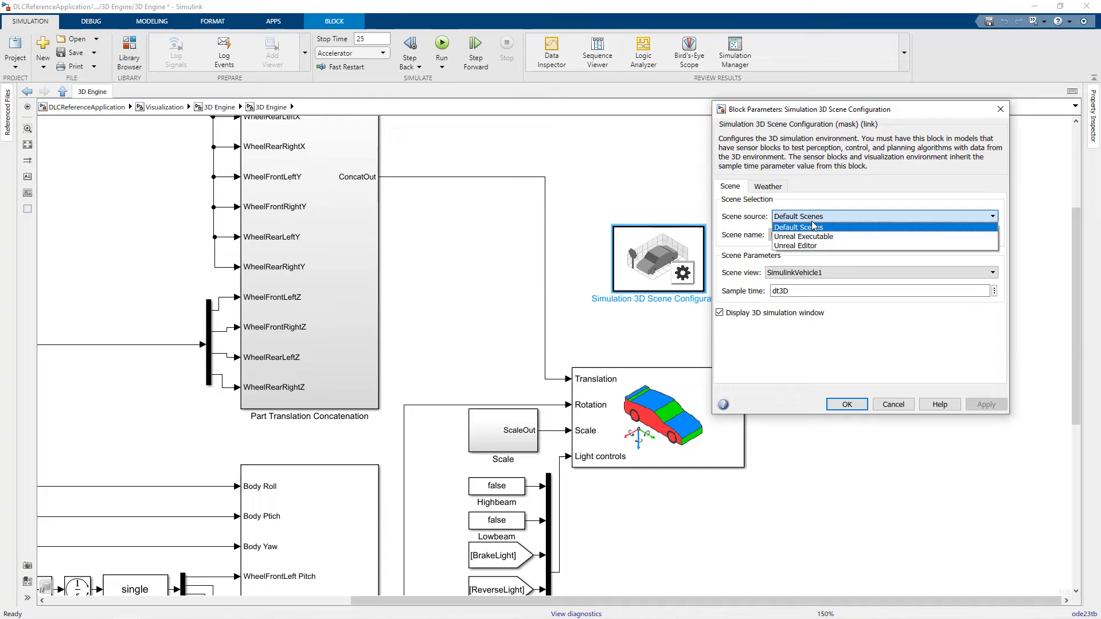
pyautogui.click(794, 245)
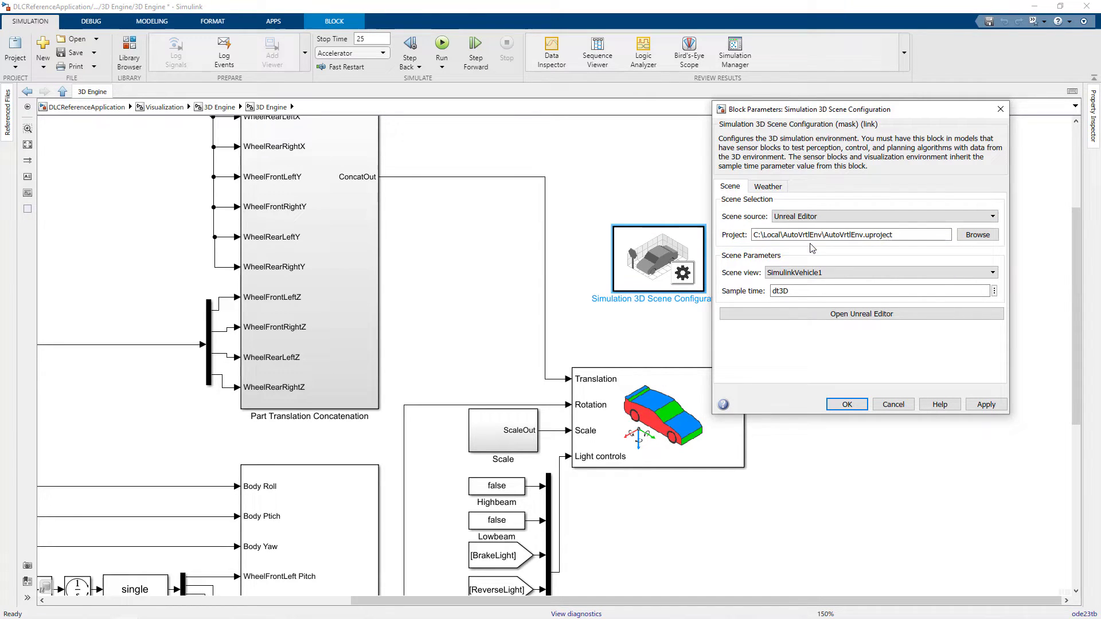
pyautogui.moveTo(861, 314)
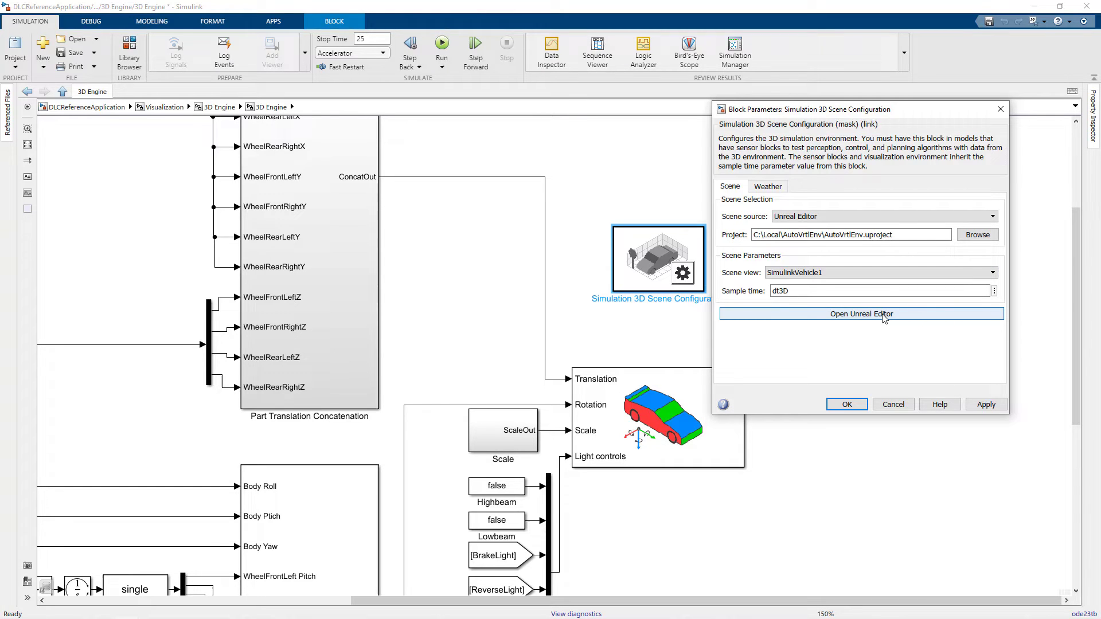
pyautogui.click(861, 314)
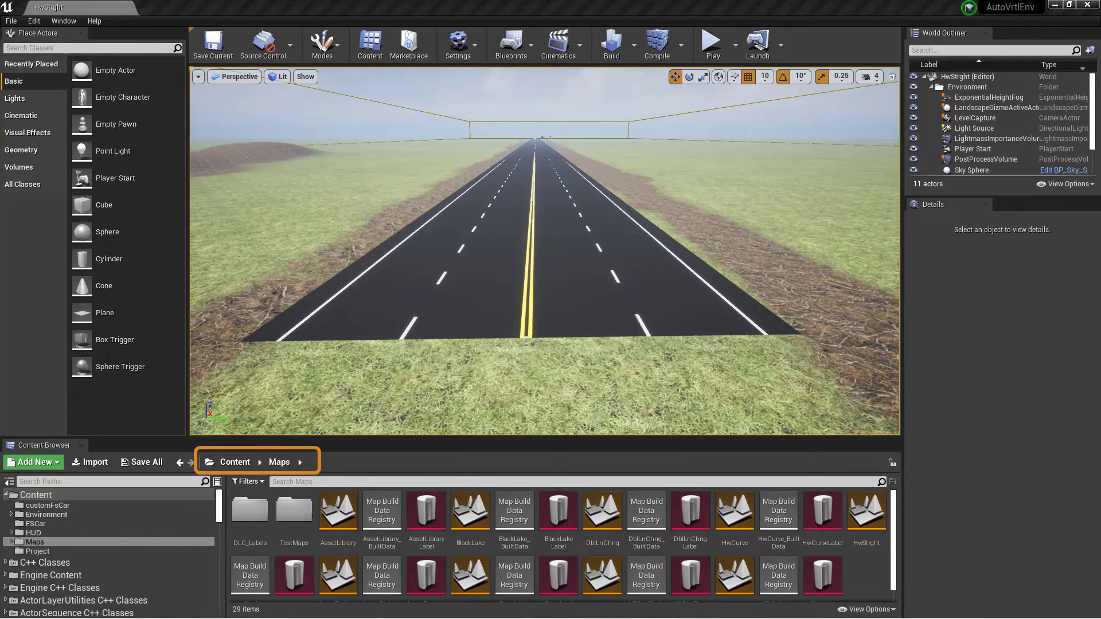
pyautogui.moveTo(600, 509)
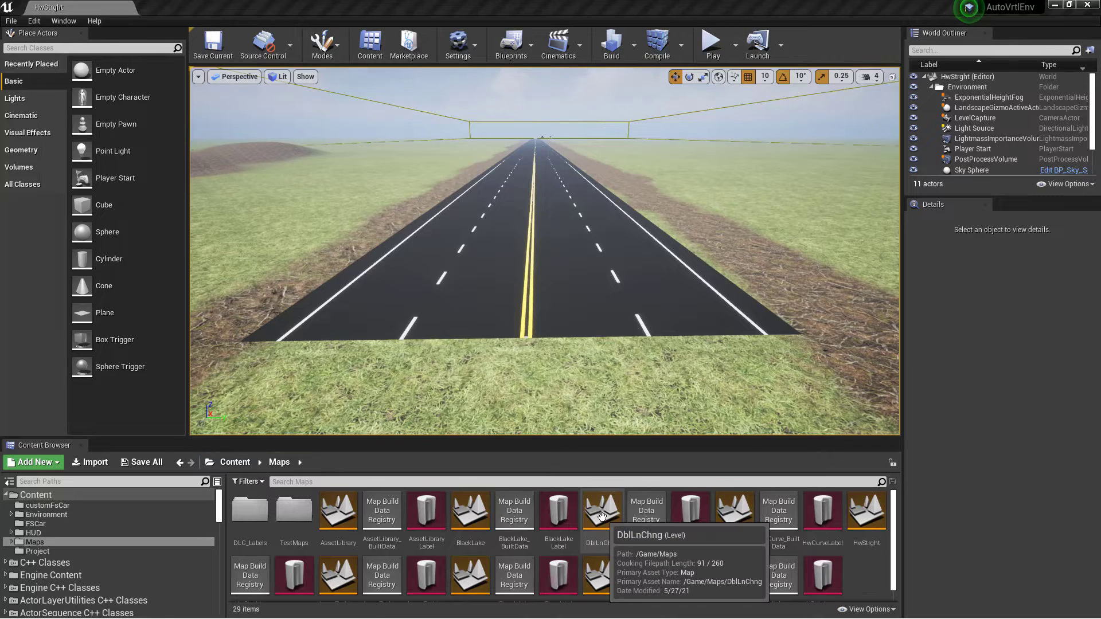
# - Load the DblLnChng map and create a new customFsCar folder under Content
pyautogui.doubleClick(602, 510)
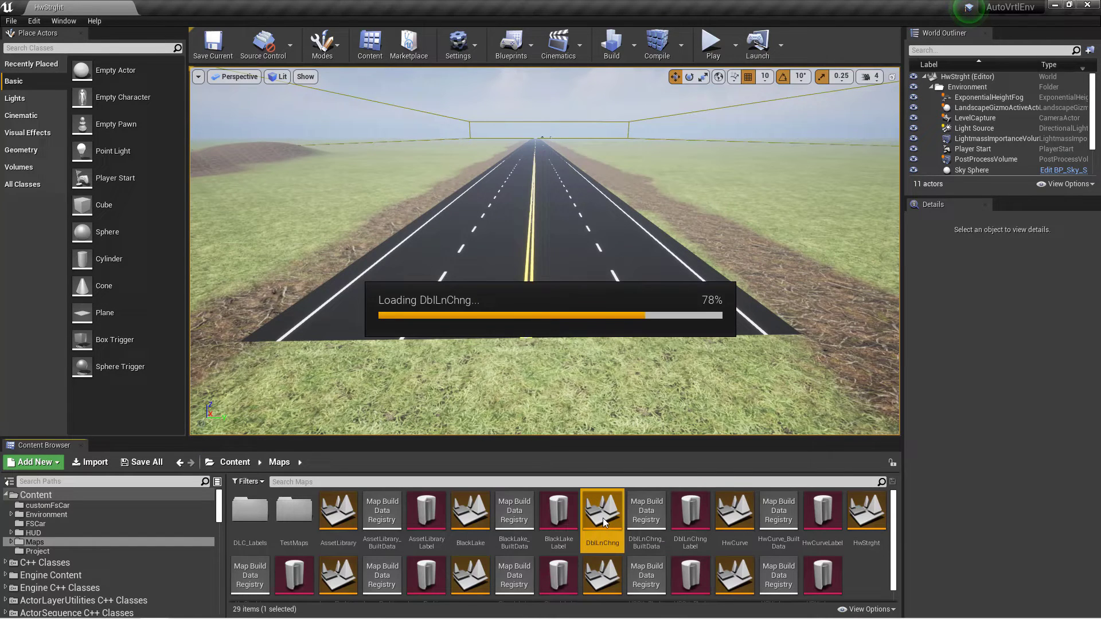
pyautogui.doubleClick(602, 509)
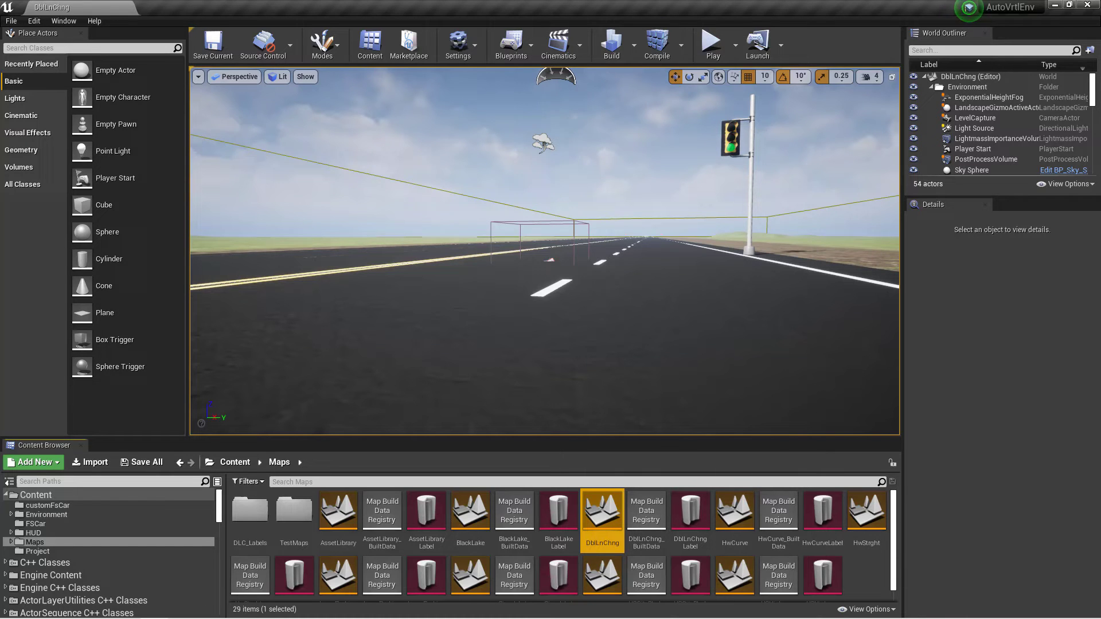
pyautogui.click(235, 462)
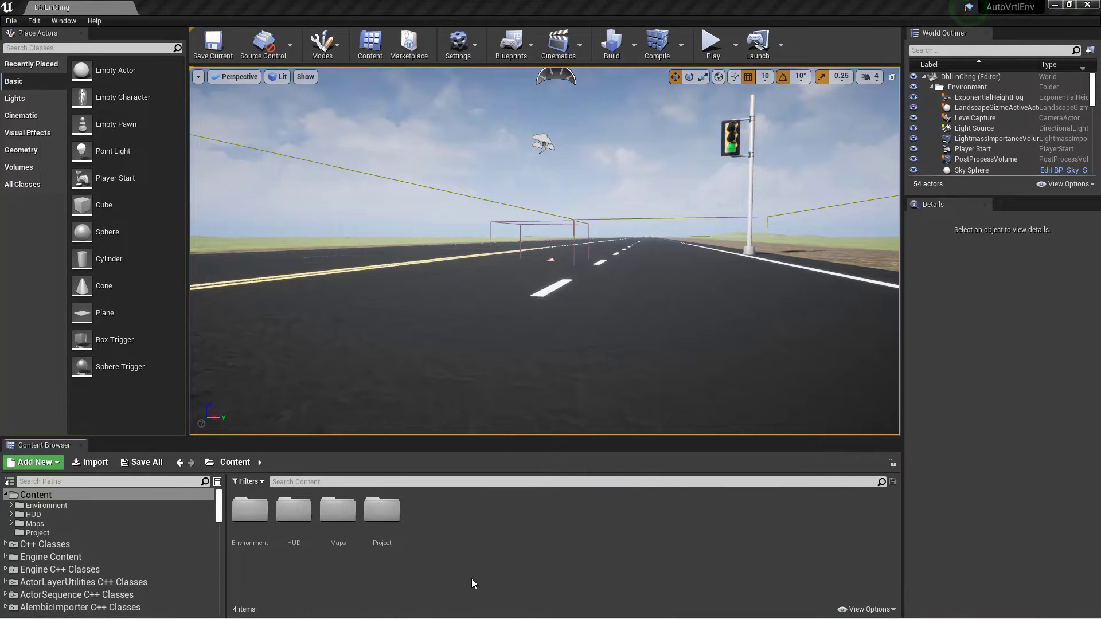
pyautogui.click(32, 462)
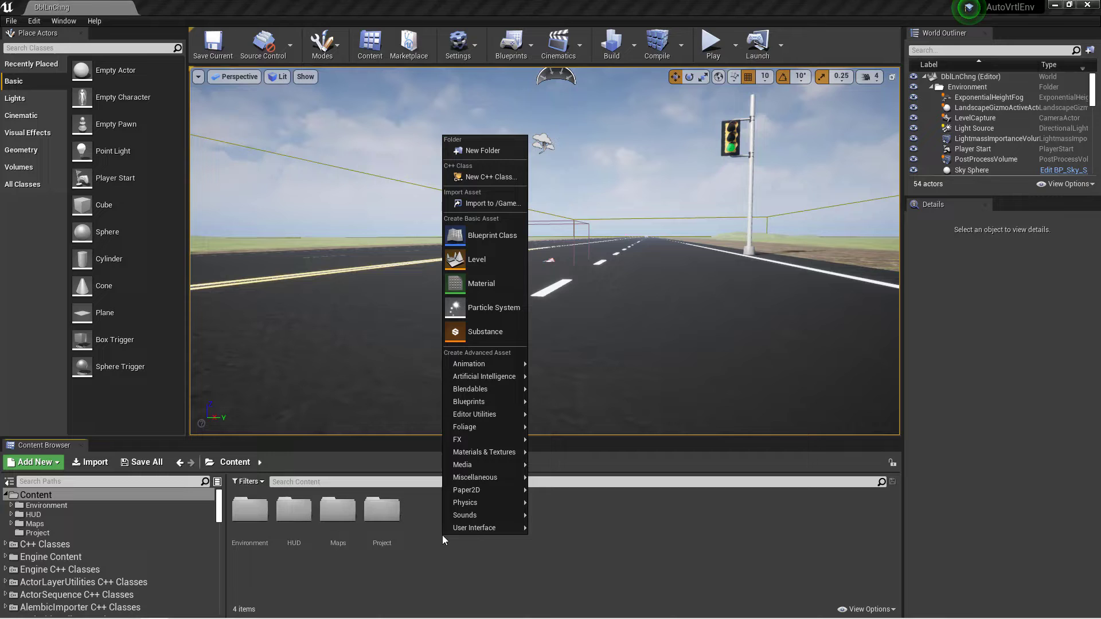
pyautogui.click(483, 150)
pyautogui.write('customFsCar')
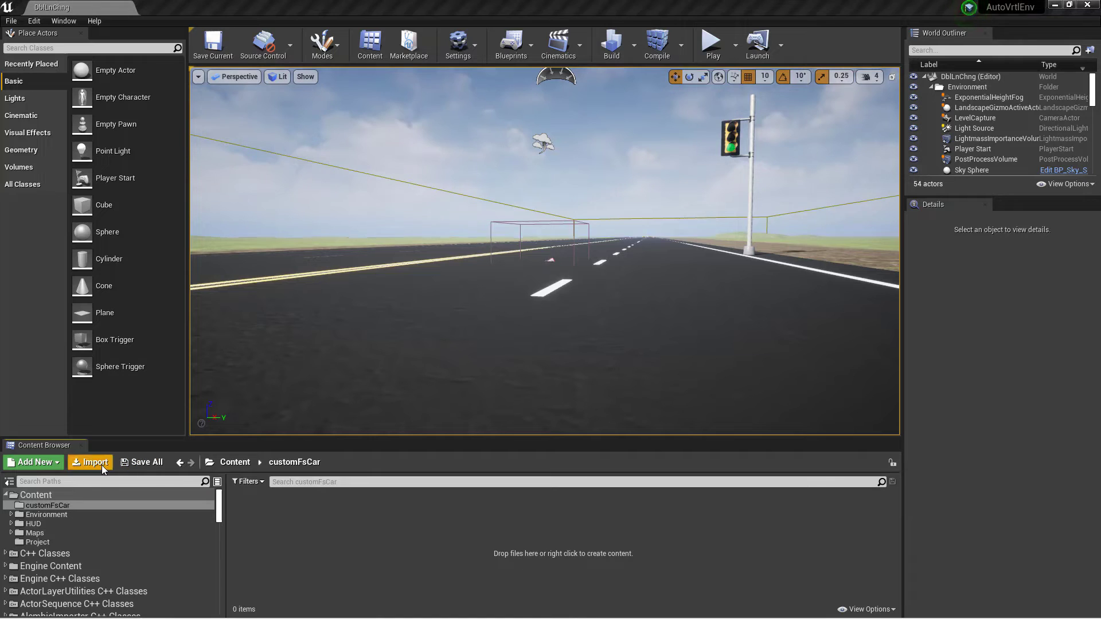
# - Import the customFsCar FBX as a skeletal mesh, assigning its skeleton
pyautogui.click(90, 462)
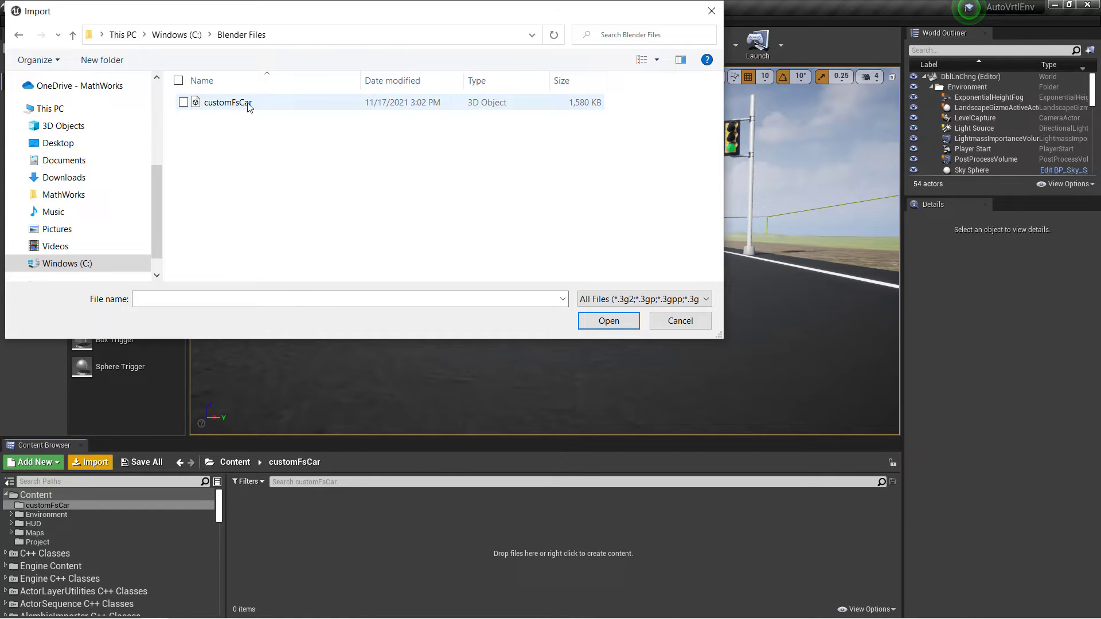
pyautogui.click(227, 102)
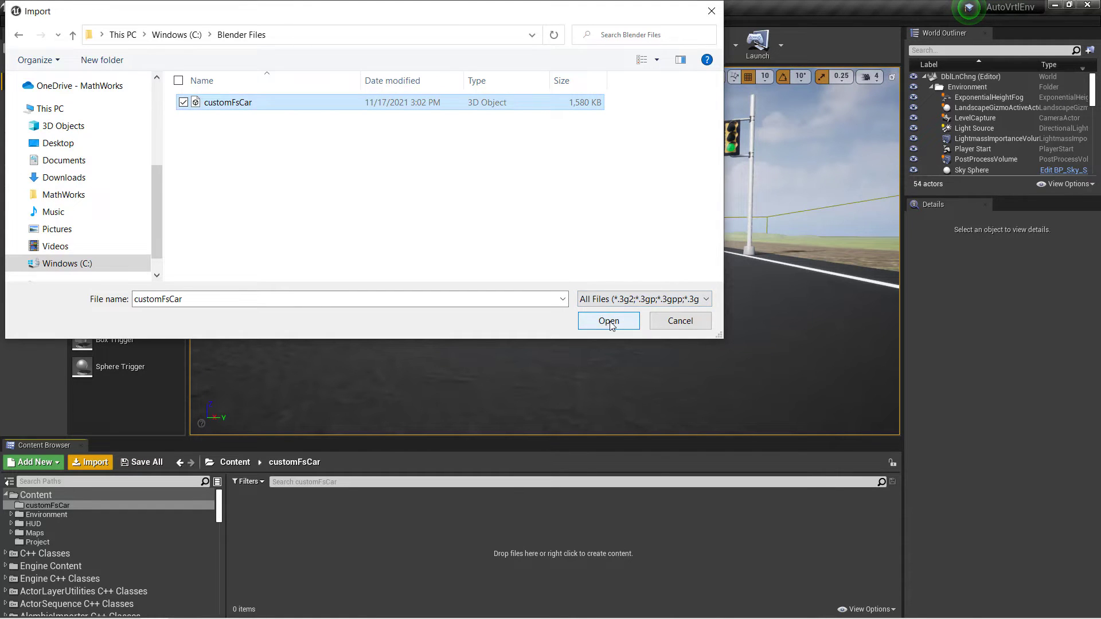
pyautogui.click(608, 321)
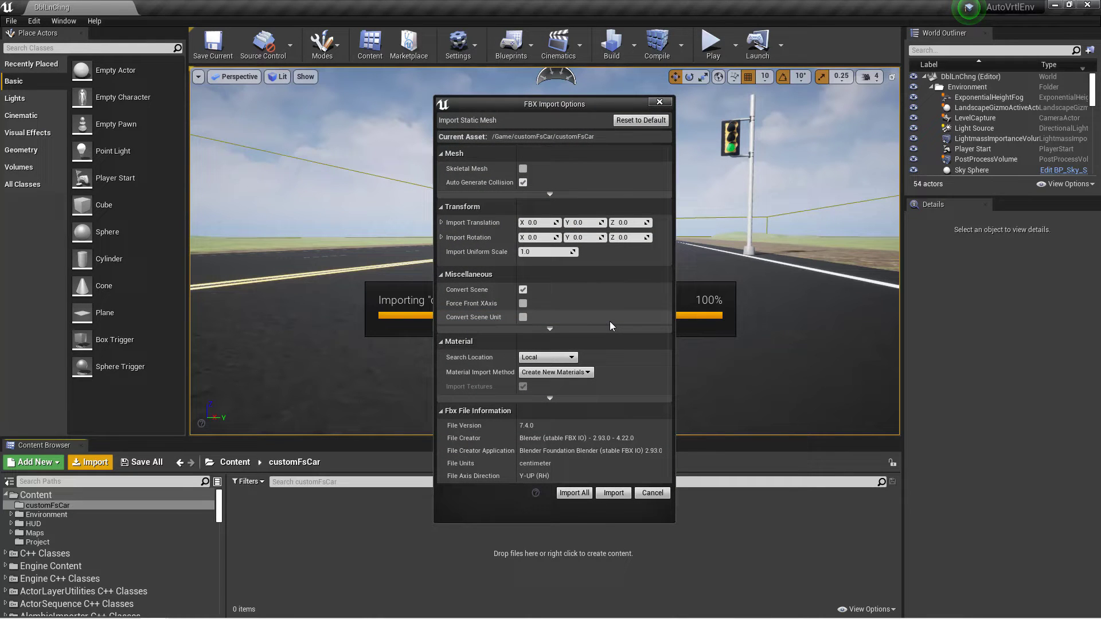
pyautogui.moveTo(523, 172)
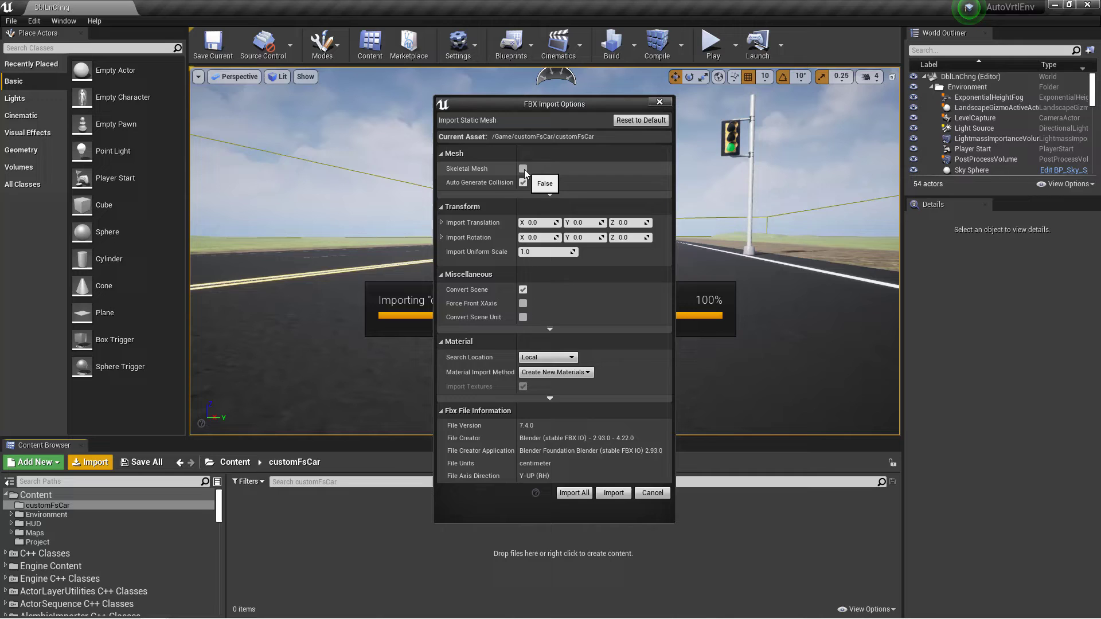
pyautogui.click(523, 169)
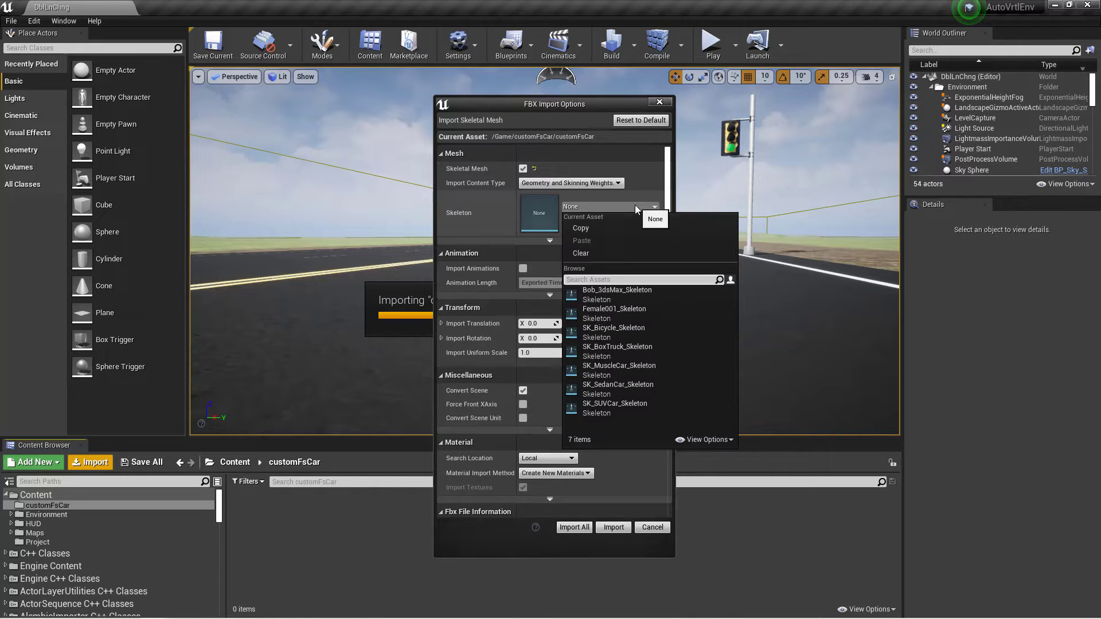
pyautogui.write('sk_passenger')
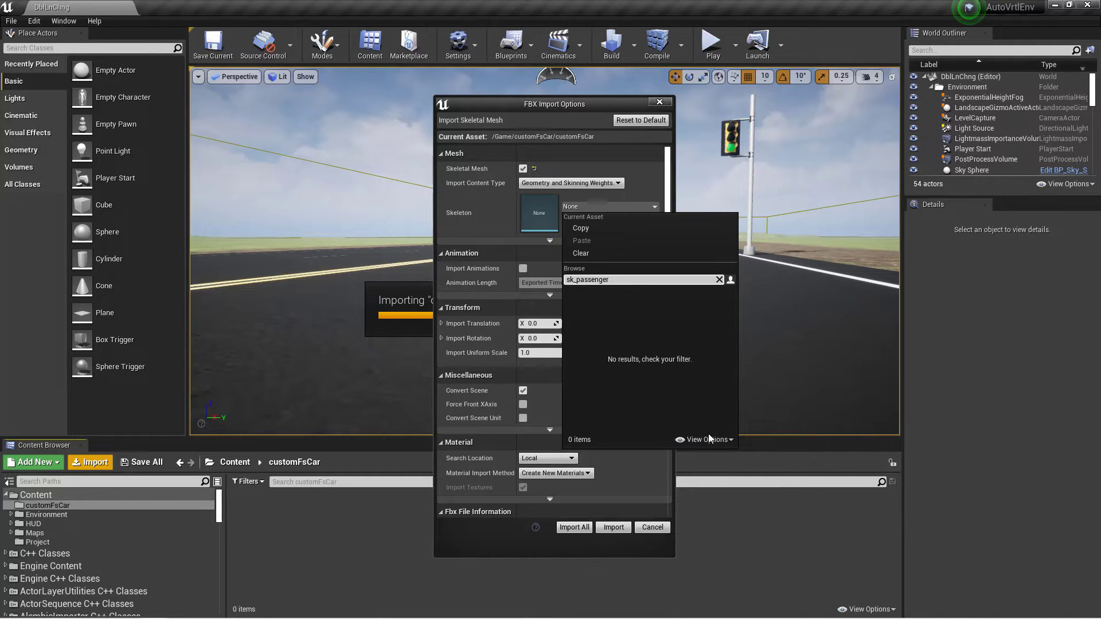
pyautogui.click(703, 439)
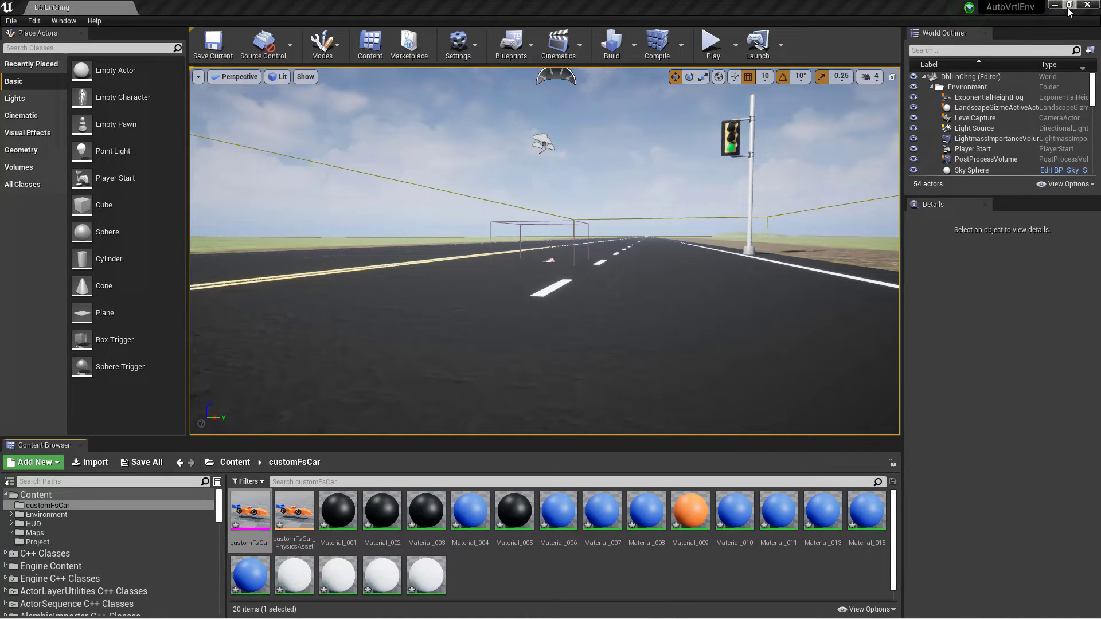
# - Dock Unreal beside Simulink and set the Simulation 3D Vehicle block's type to Custom
pyautogui.click(1067, 7)
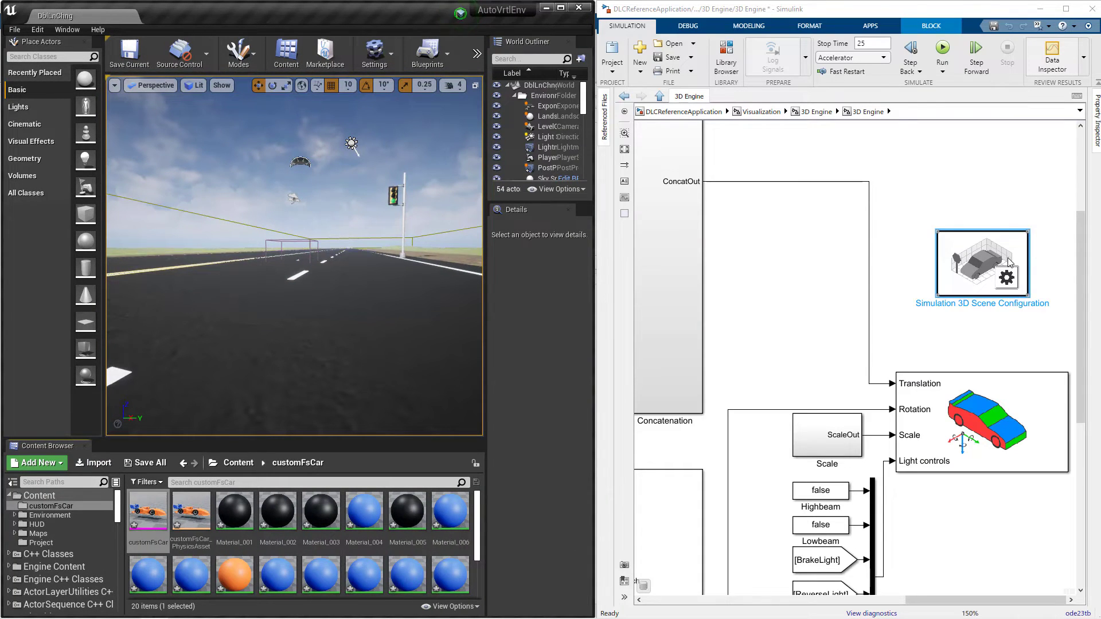
pyautogui.click(981, 420)
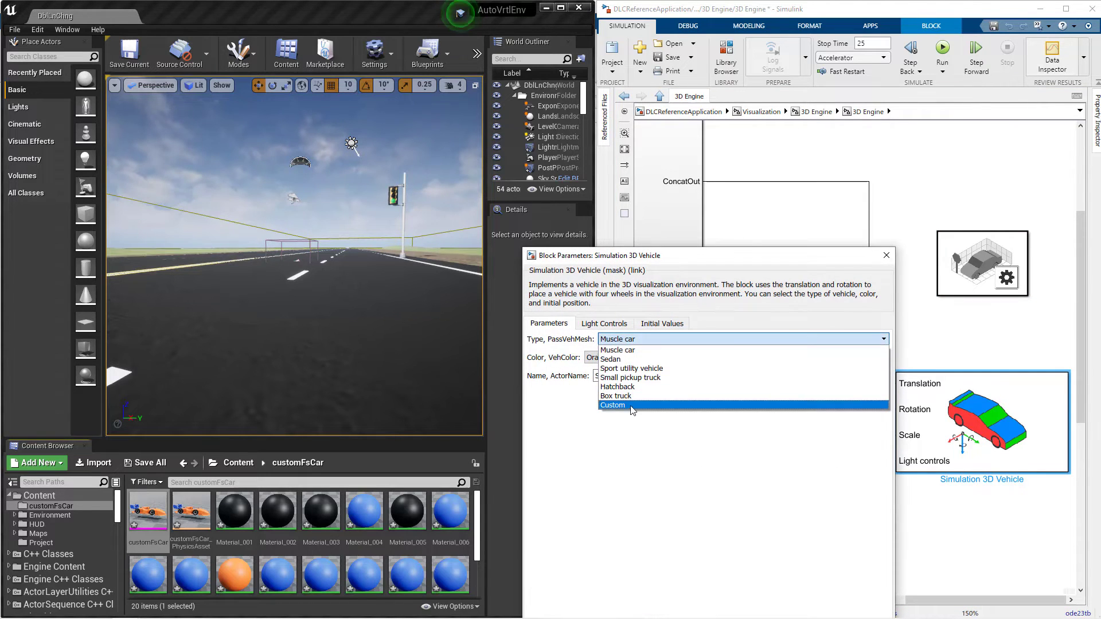
pyautogui.click(613, 405)
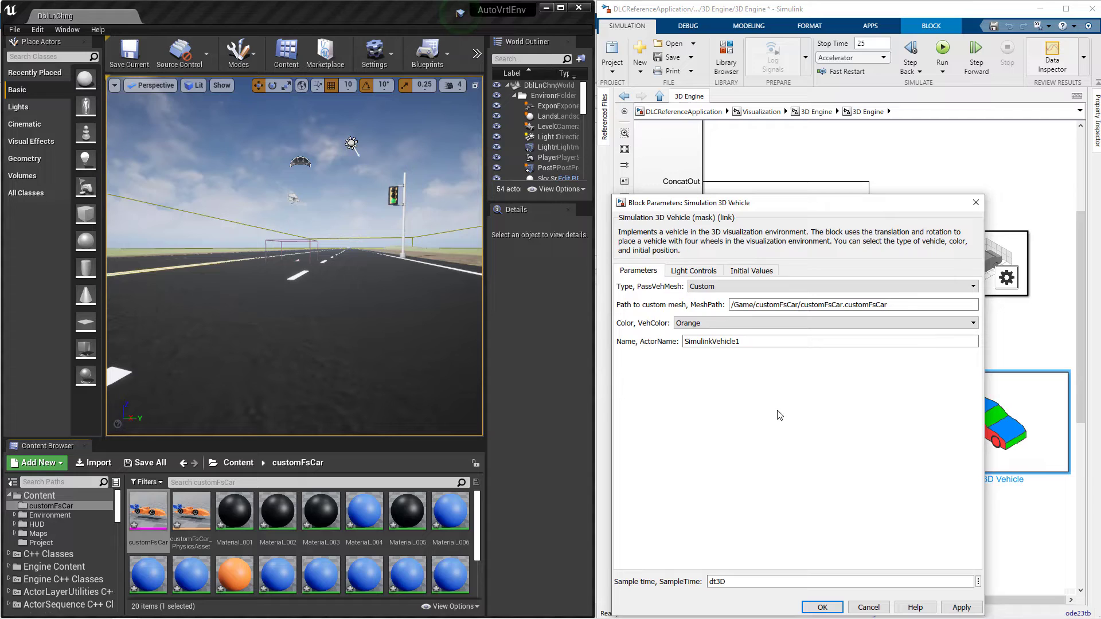
pyautogui.click(827, 304)
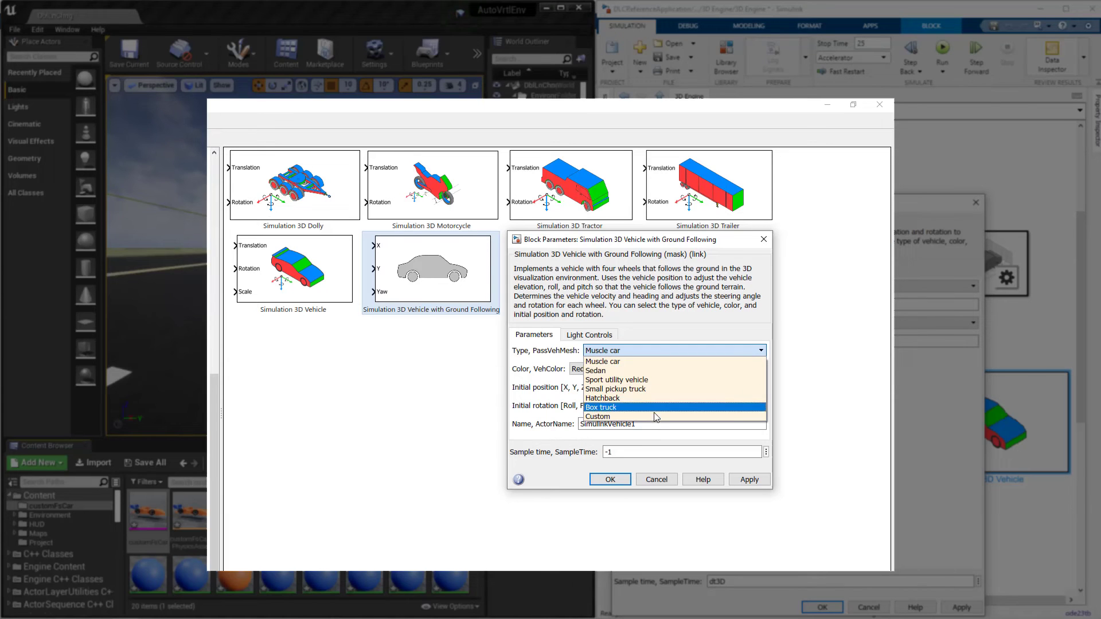
pyautogui.moveTo(652, 416)
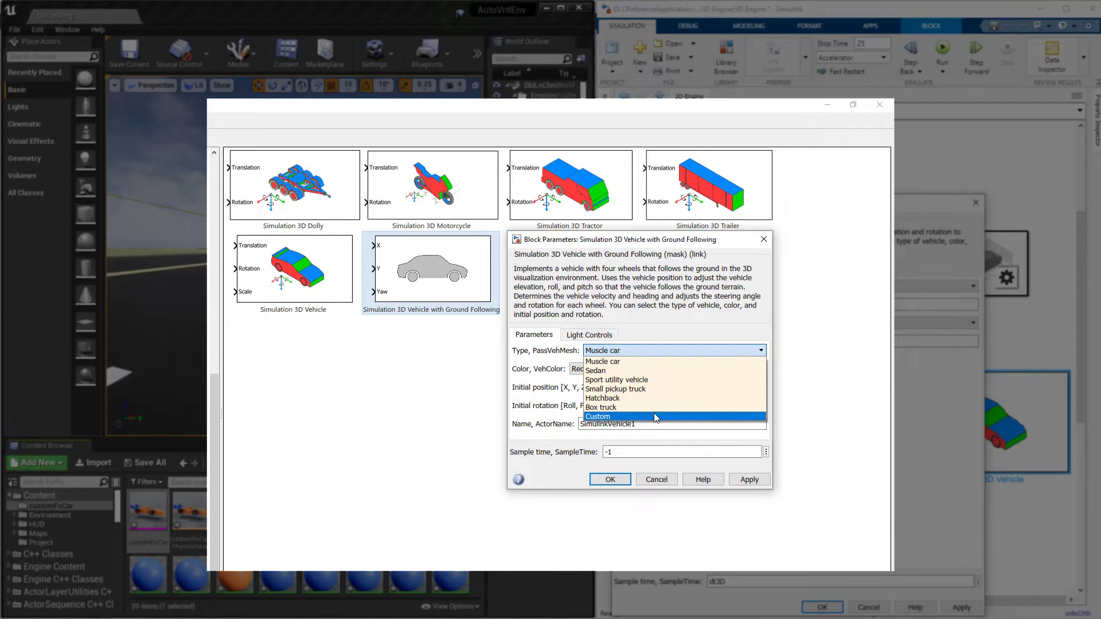
pyautogui.click(597, 416)
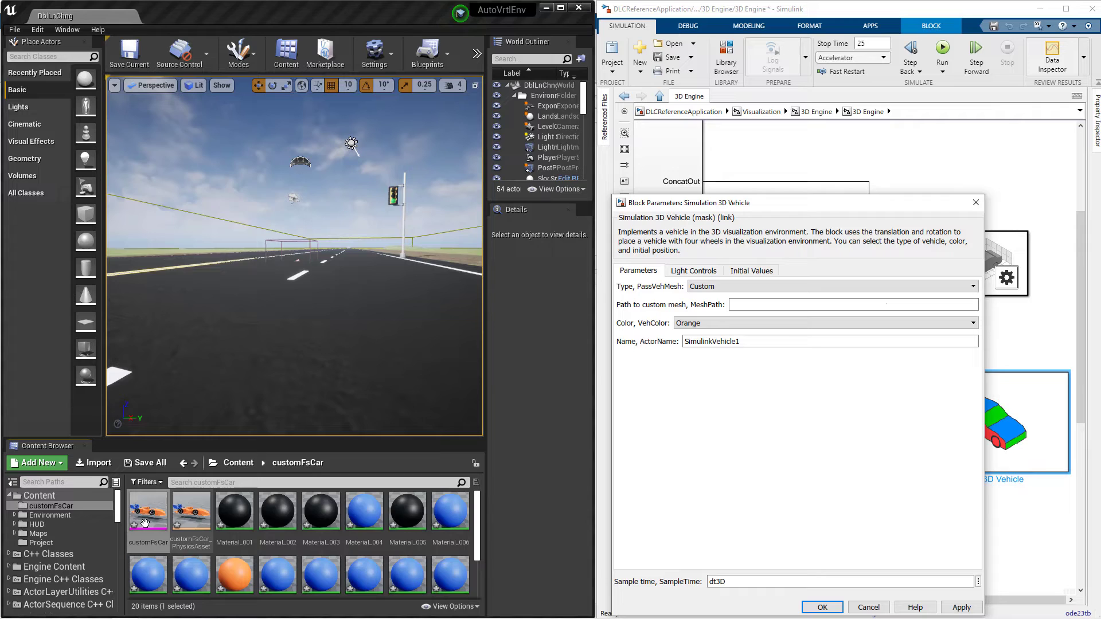
# - Set the custom mesh path to SkeletalMesh'/Game/customFsCar/customFsCar.customFsCar', choose the colour and return to Unreal
pyautogui.rightClick(148, 509)
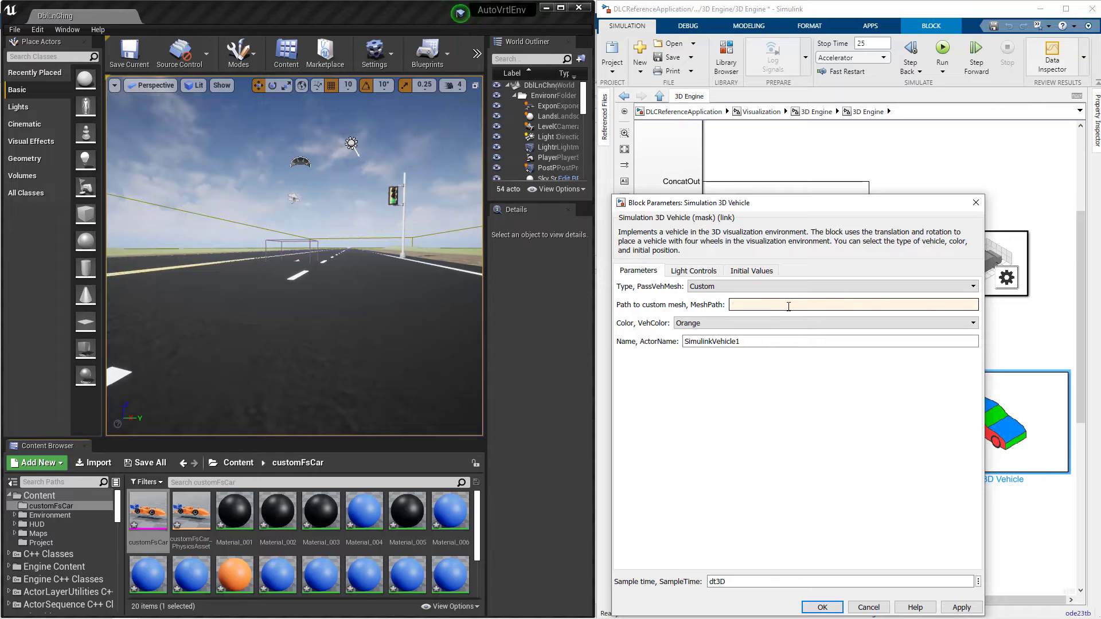
pyautogui.write("SkeletalMesh'/Game/customFsCar/customFsCar.customFsCar'")
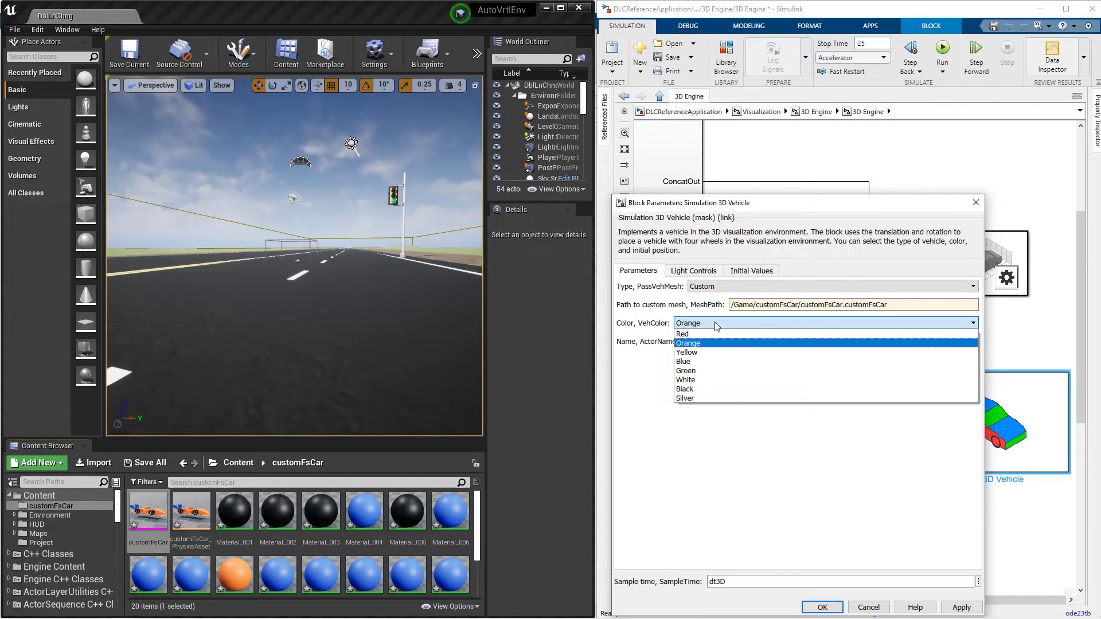
pyautogui.click(686, 352)
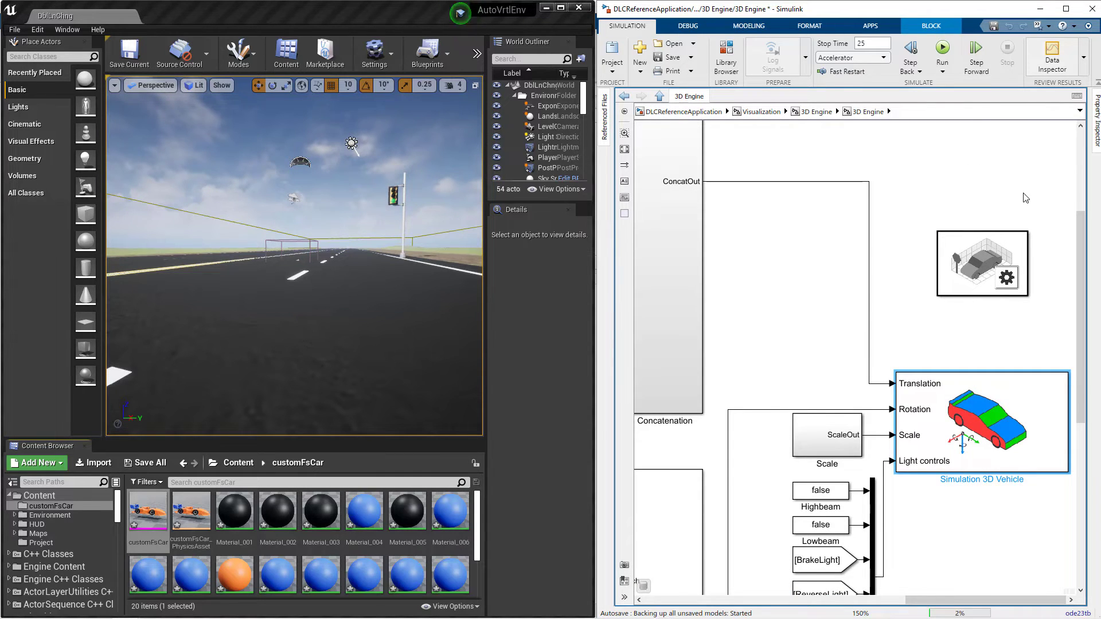
pyautogui.click(941, 52)
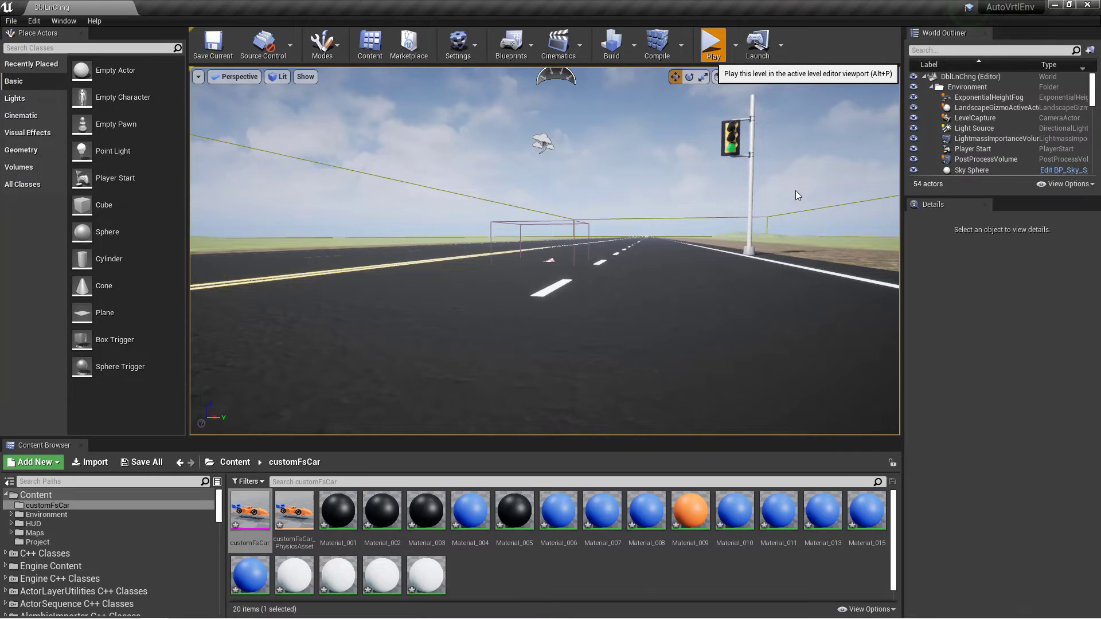
# - Switch to the UnrealRoadRunner2021 project showing the MyMap race track
pyautogui.click(711, 42)
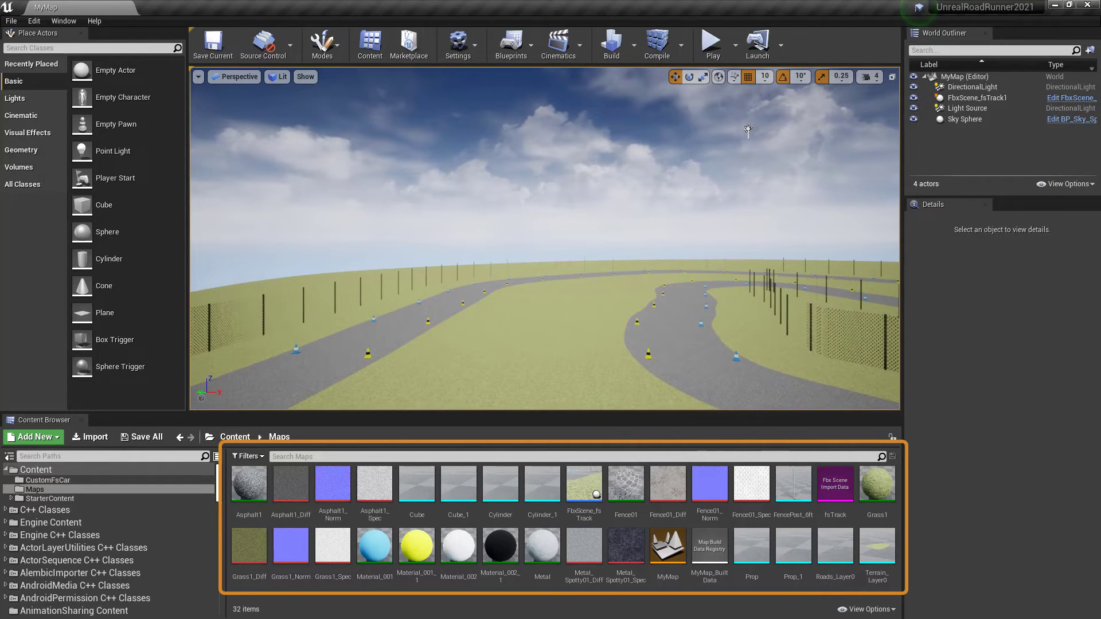
pyautogui.moveTo(396, 150)
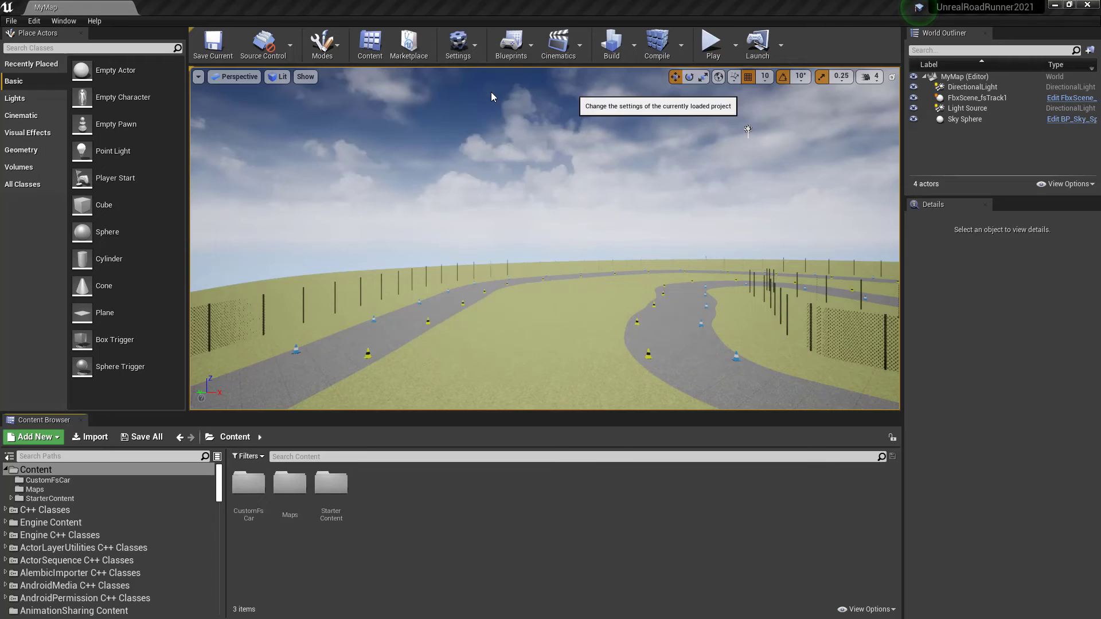
pyautogui.click(457, 43)
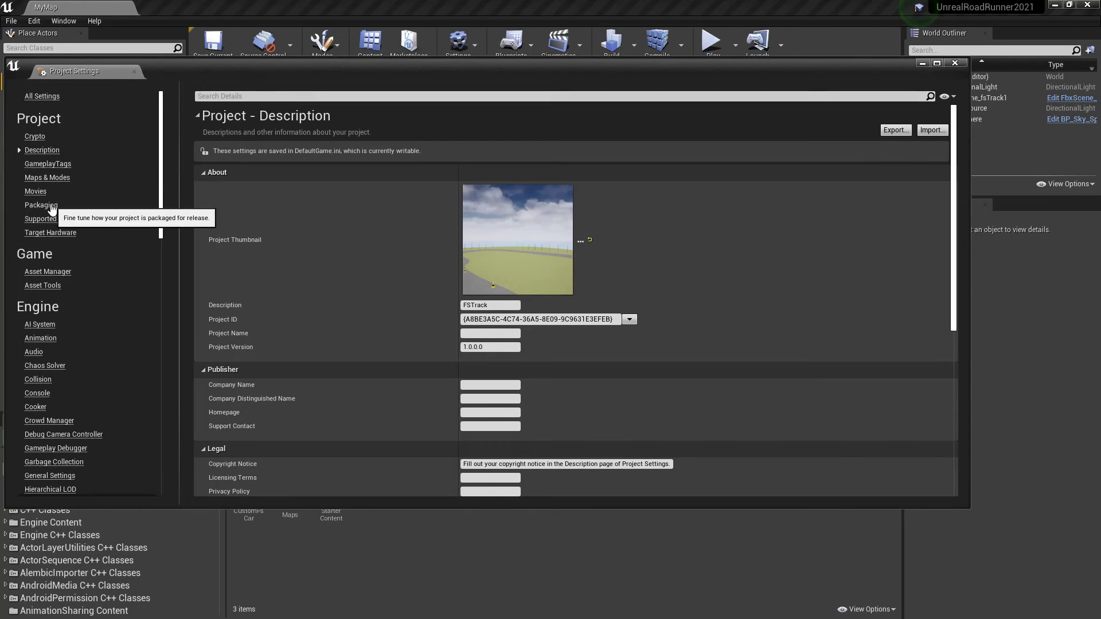
pyautogui.click(41, 204)
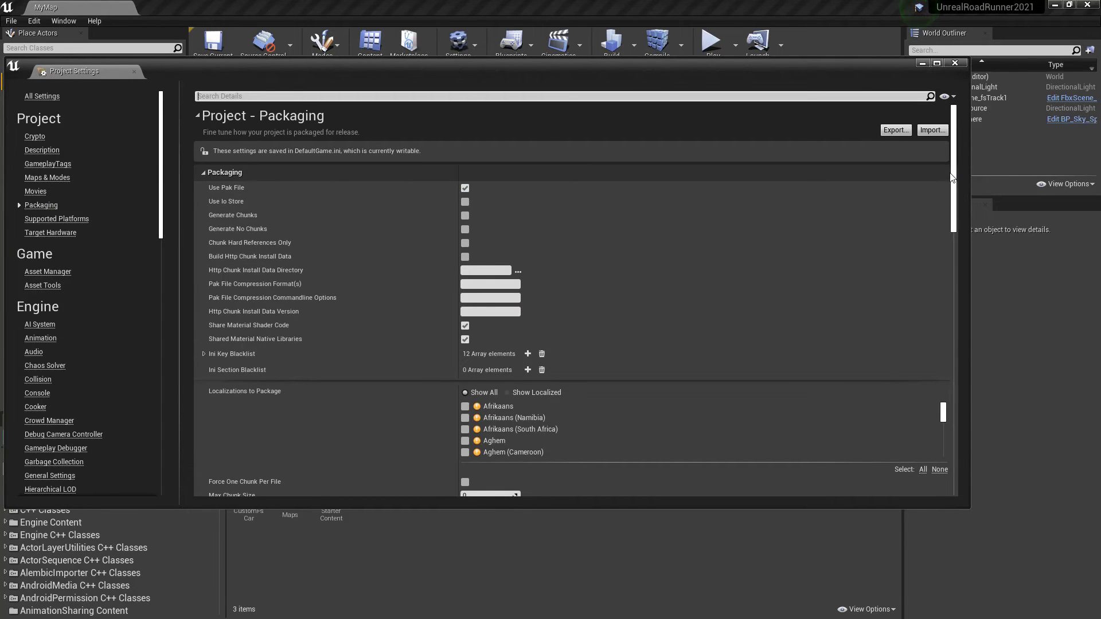
pyautogui.scroll(-3)
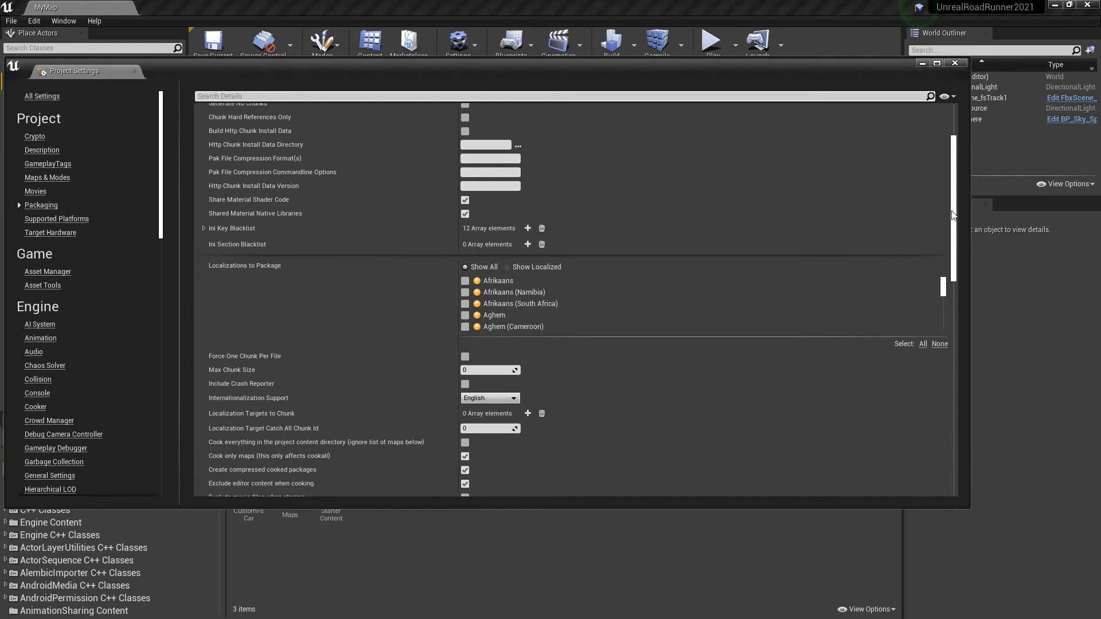
pyautogui.scroll(-3)
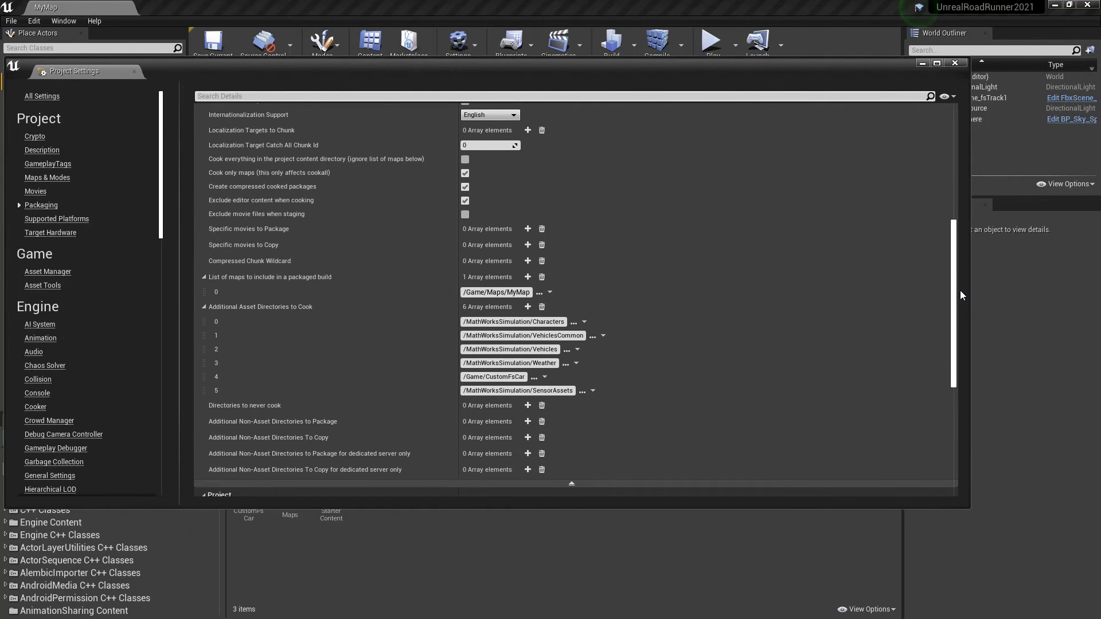
pyautogui.click(495, 293)
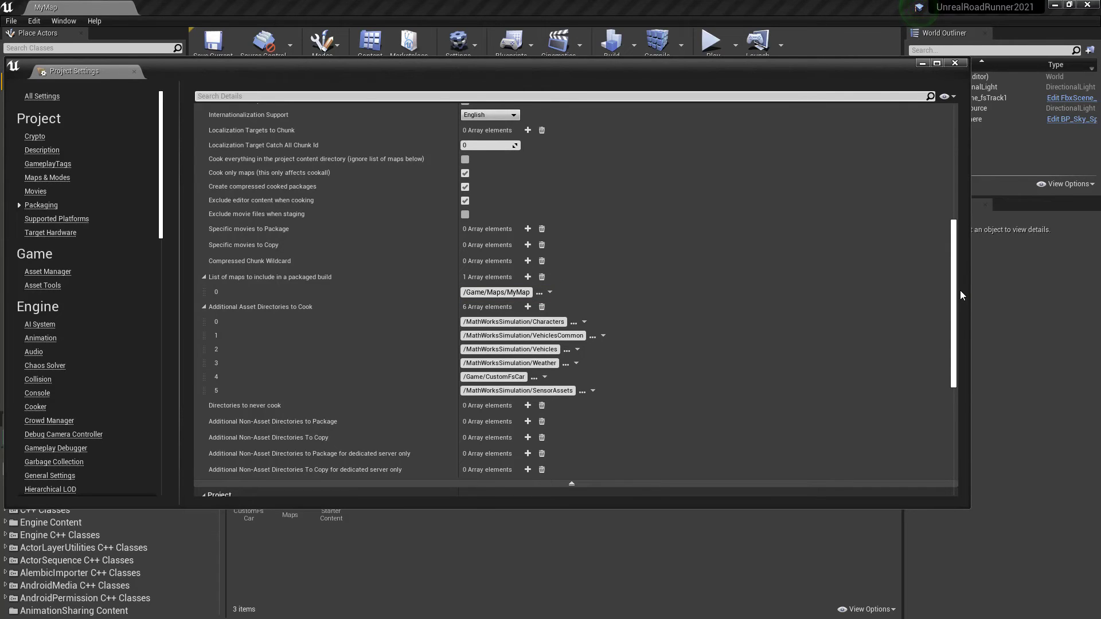
pyautogui.click(260, 307)
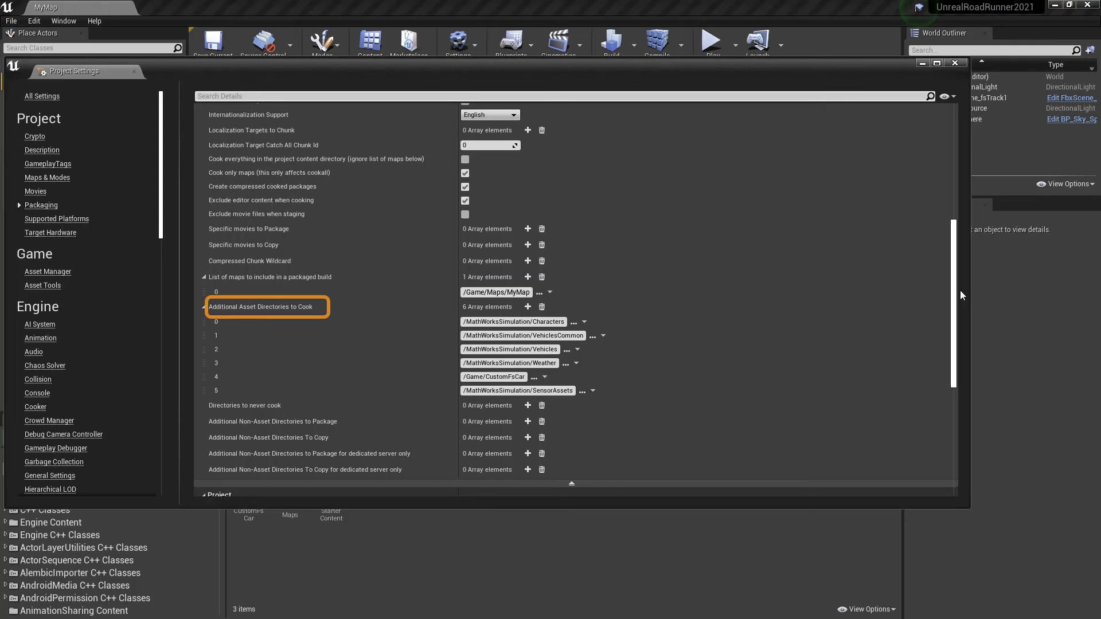
pyautogui.moveTo(526, 308)
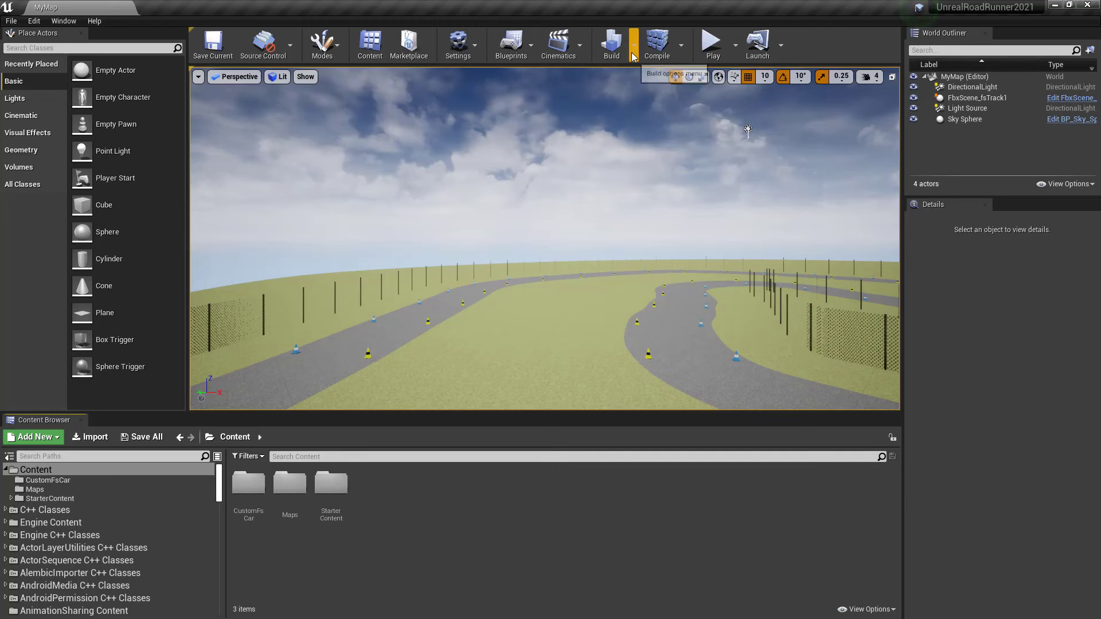
# - Build the track lighting and package the project for Windows 64-bit into the chosen output folder
pyautogui.click(609, 42)
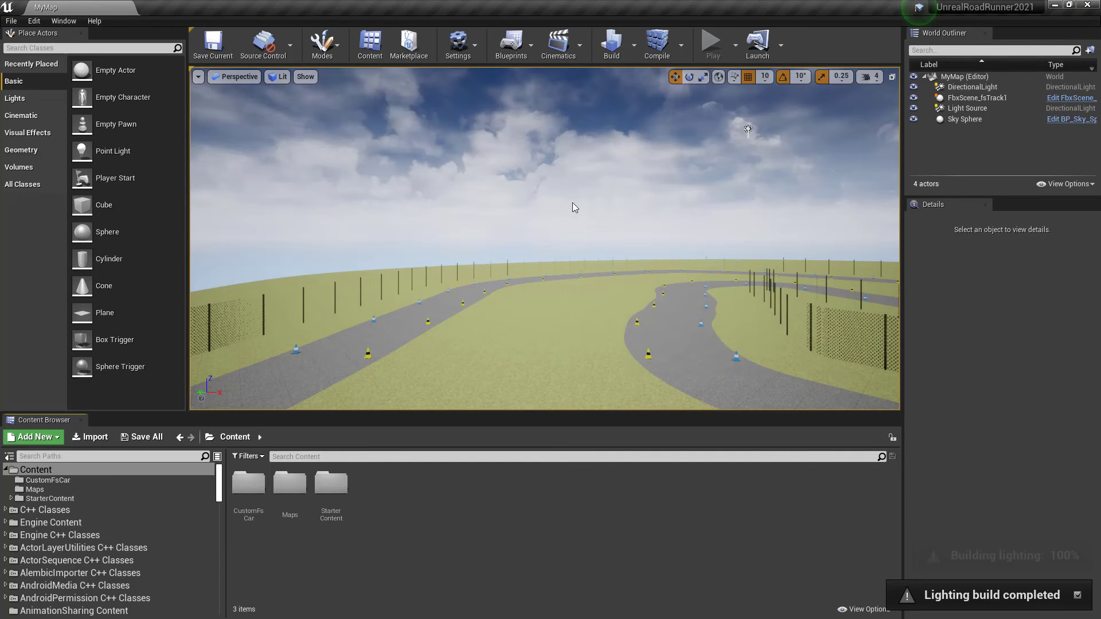
pyautogui.click(10, 21)
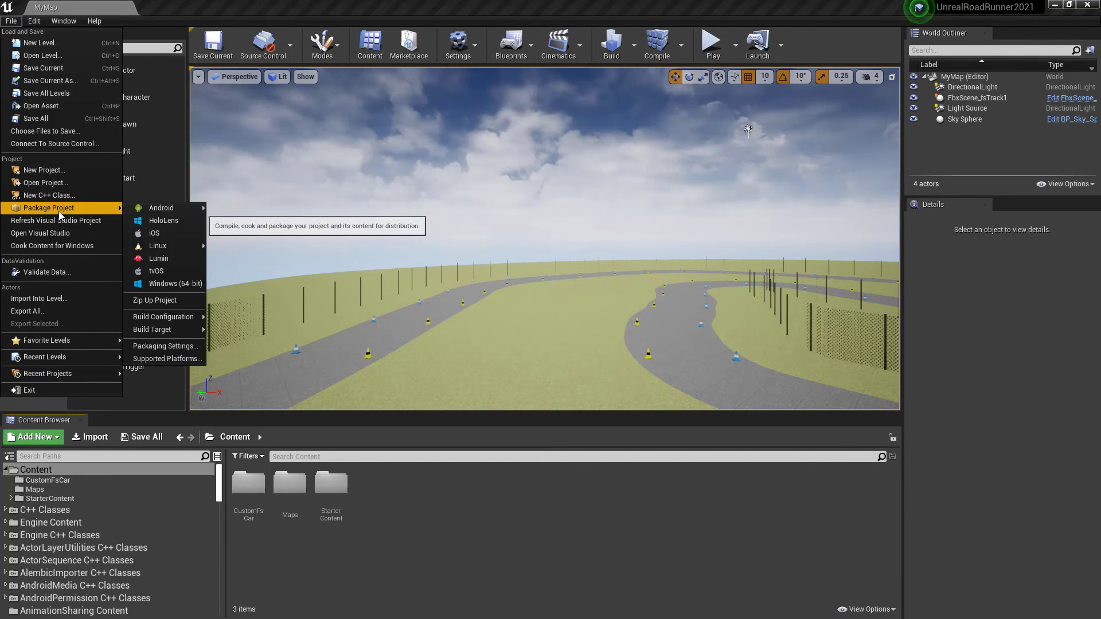
pyautogui.click(174, 283)
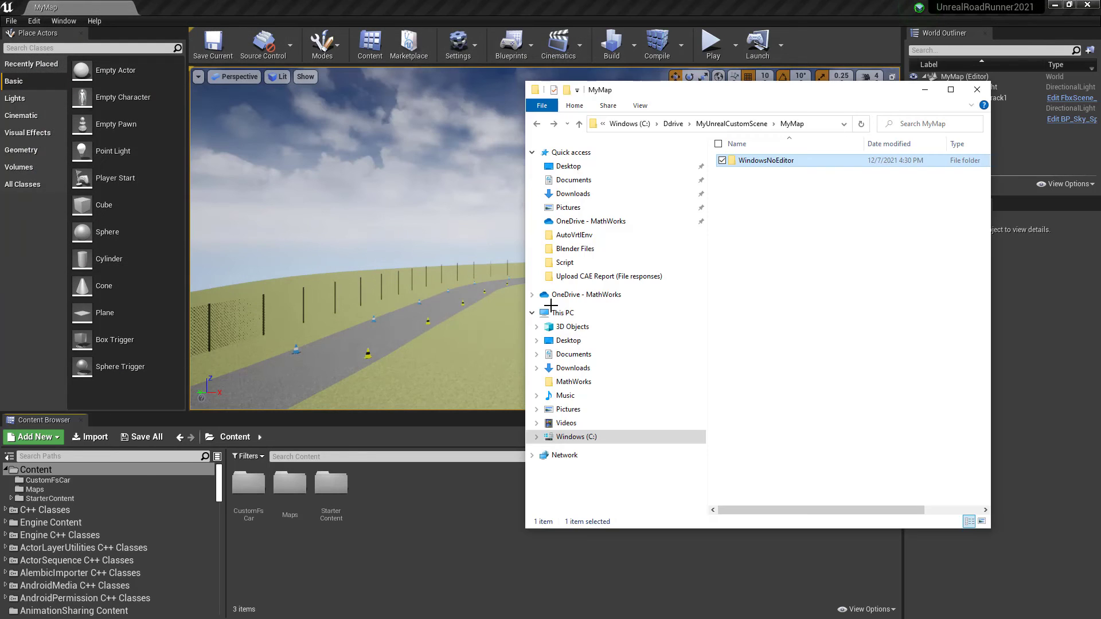
pyautogui.click(765, 161)
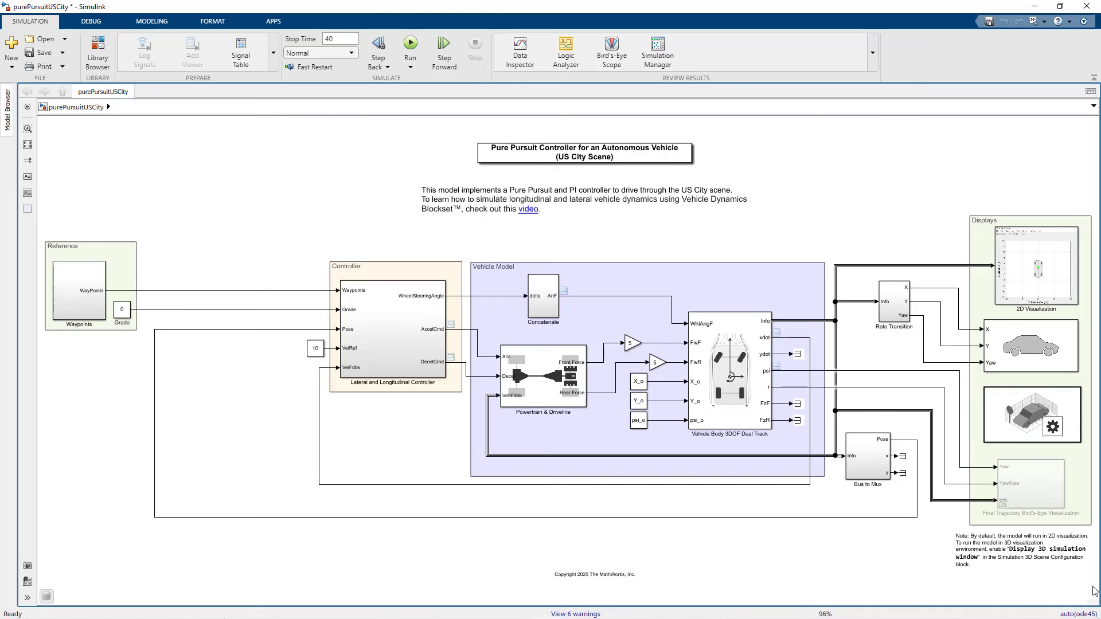
# - Point the scene configuration at the packaged UnrealRoadRunner2021 executable with MyMap and run the co-simulation
pyautogui.click(1031, 413)
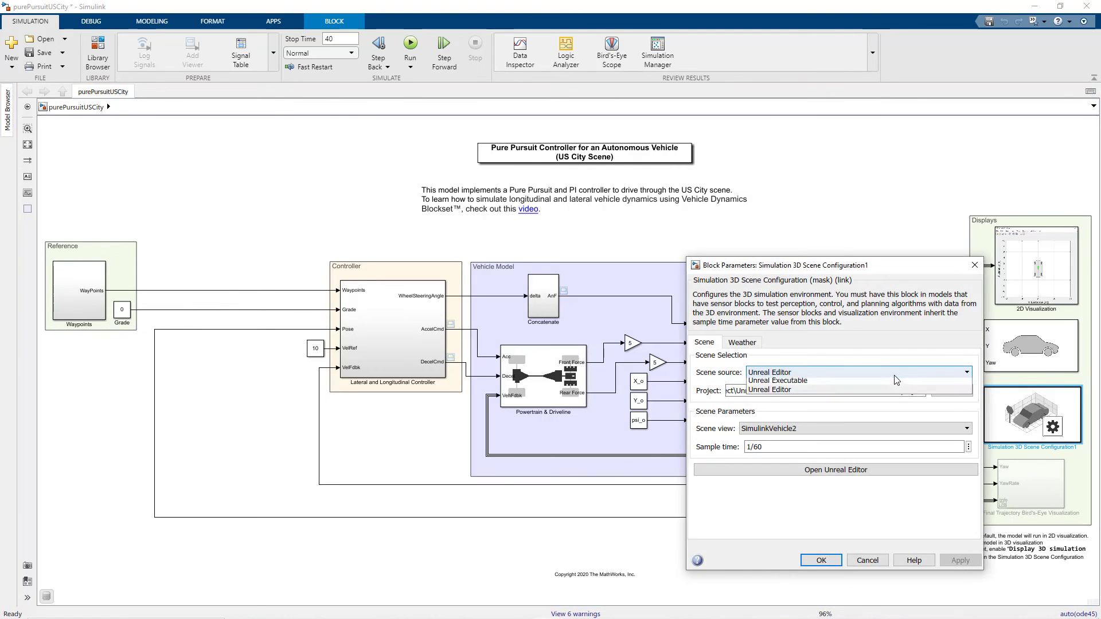
pyautogui.click(776, 381)
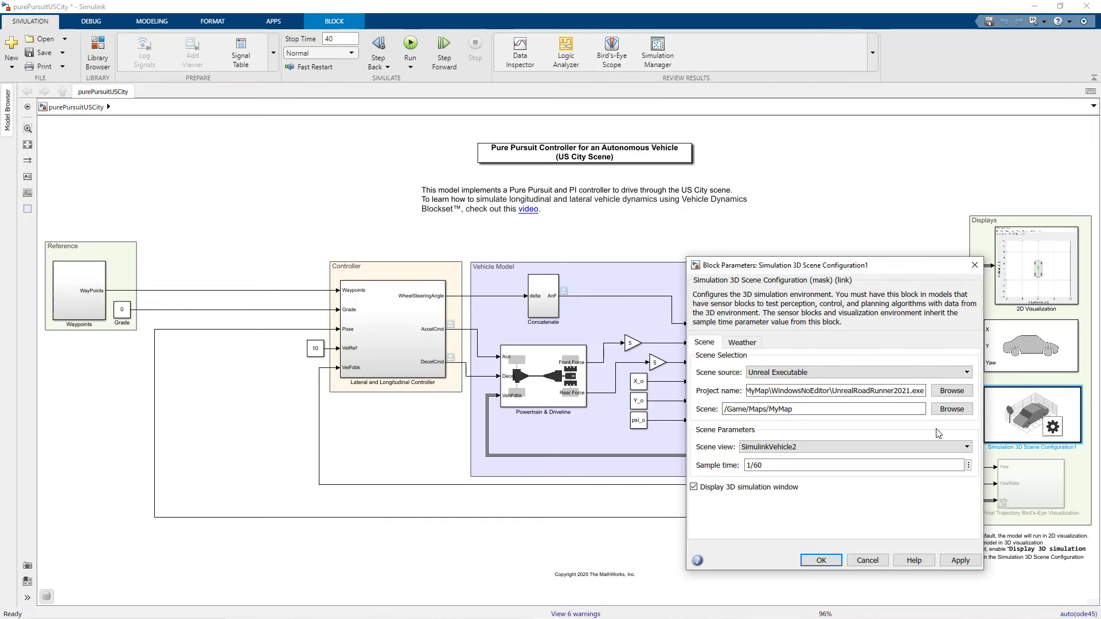
pyautogui.moveTo(896, 452)
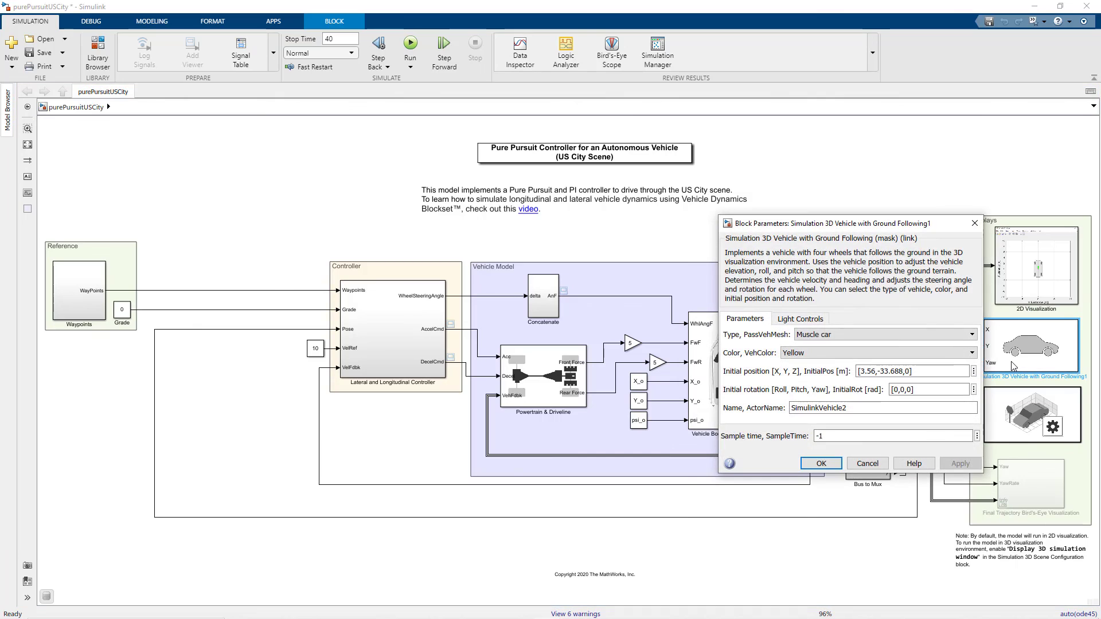
pyautogui.click(877, 334)
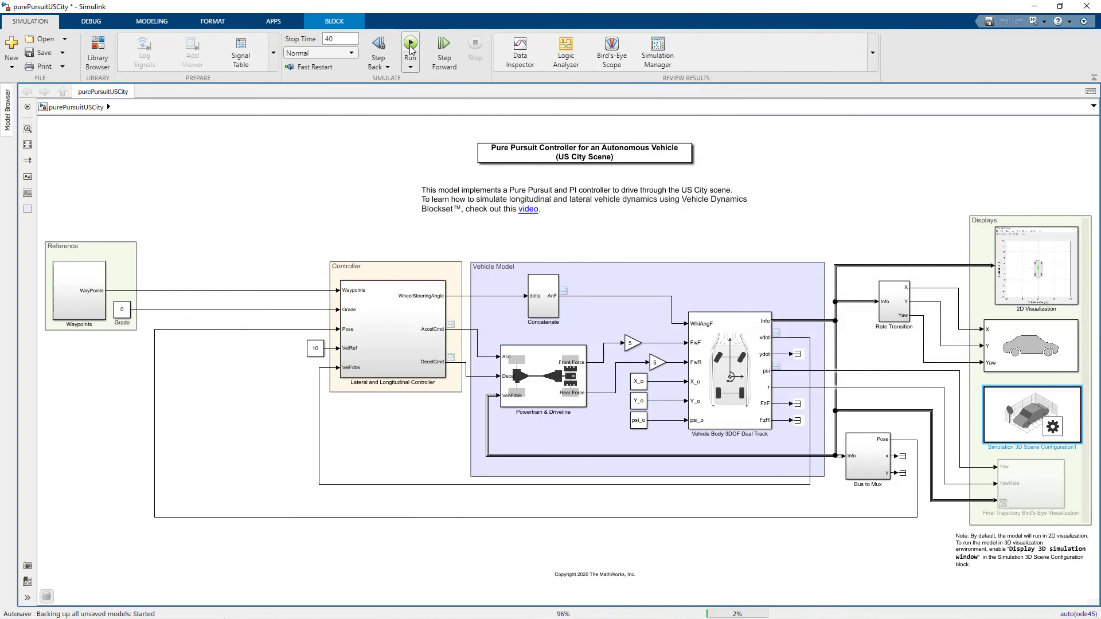
pyautogui.click(410, 46)
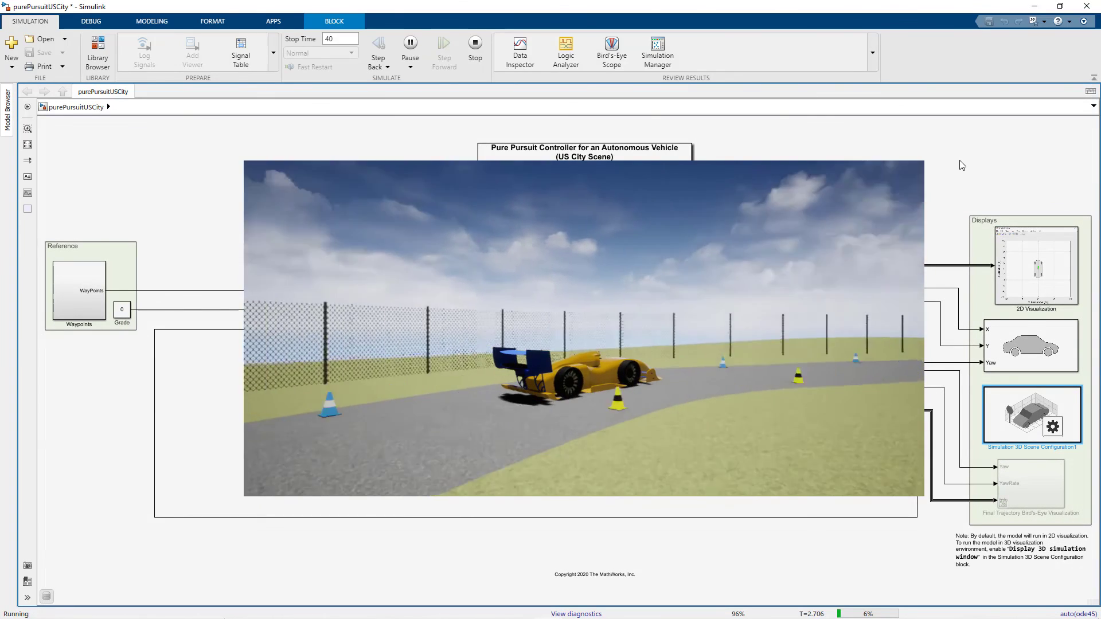